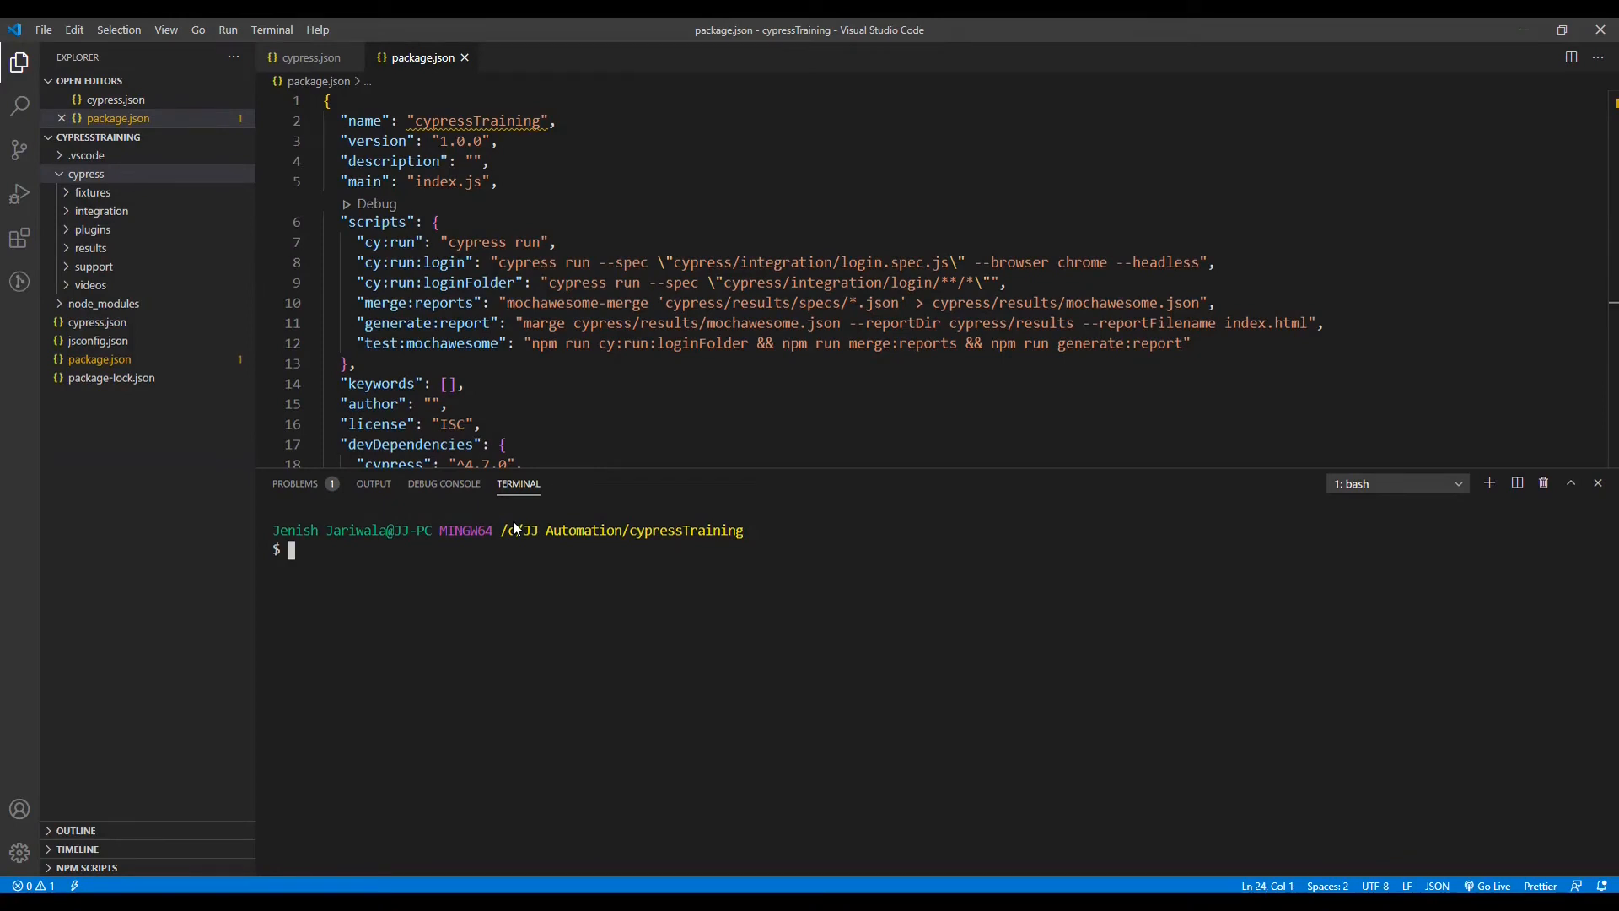
# Run npm install --save-dev mocha-allure-reporter allure-commandline in the terminal
pyautogui.write('npm install')
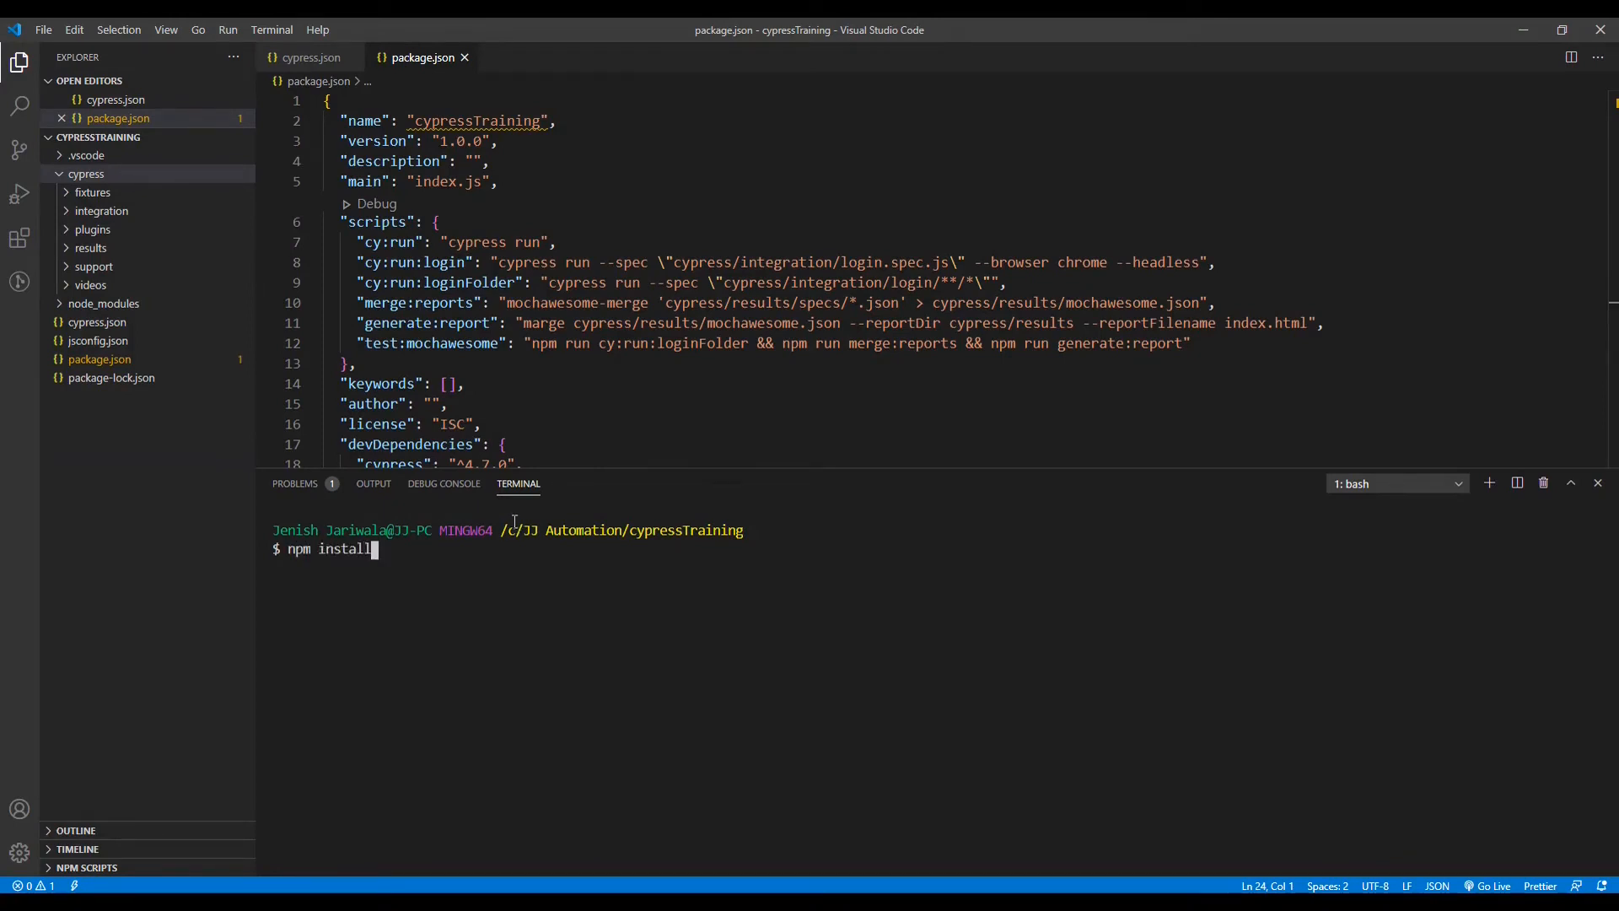
pyautogui.write('--save')
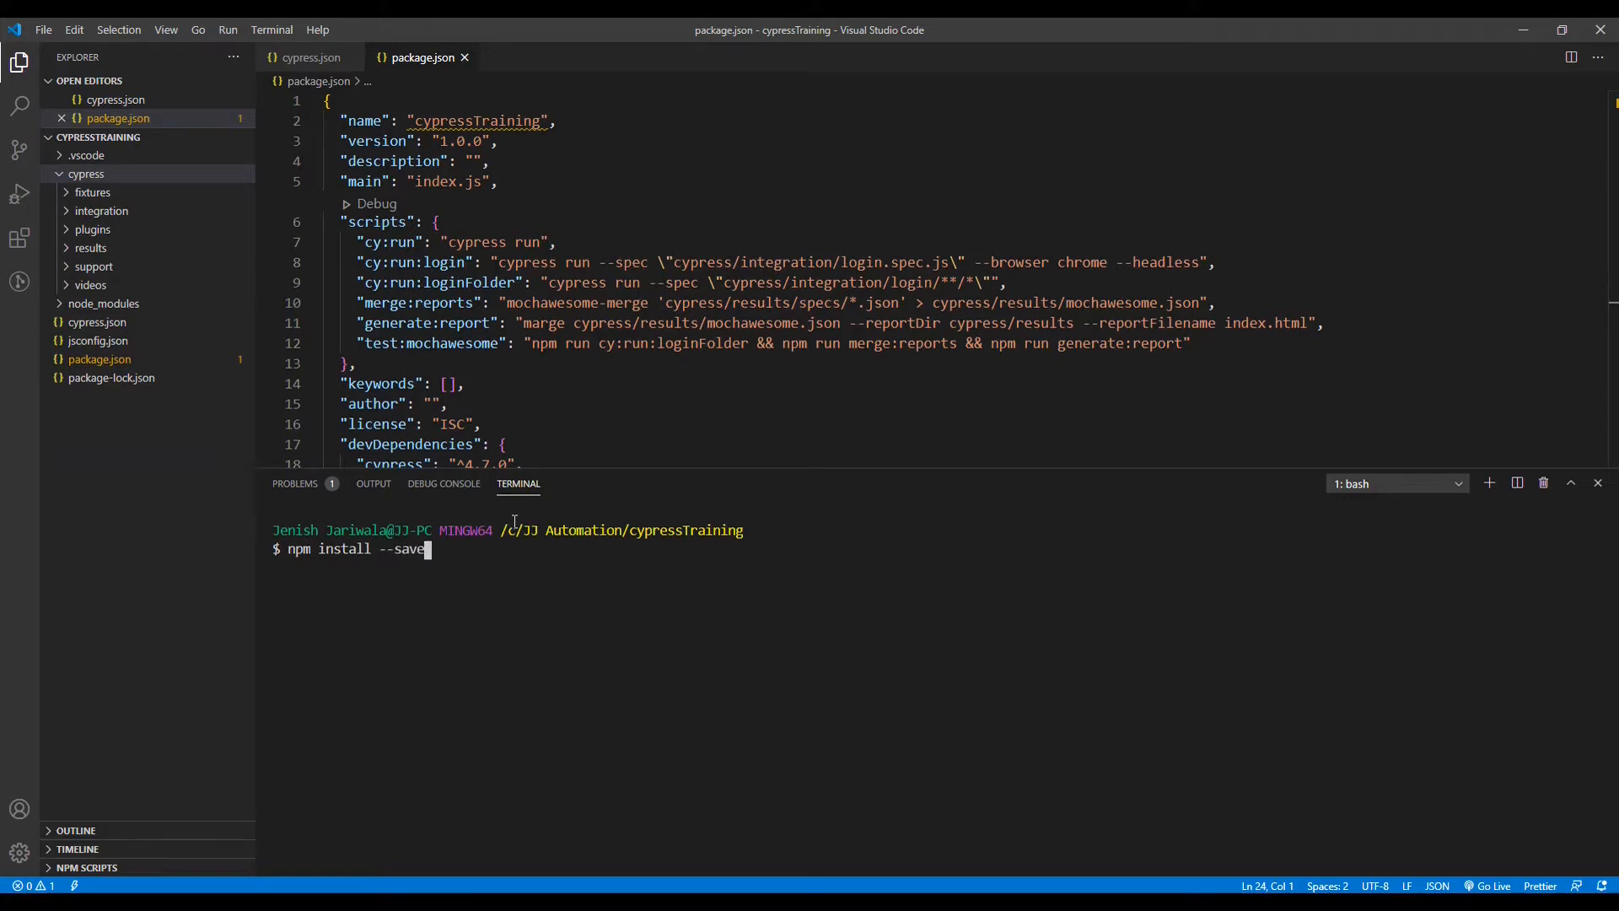
pyautogui.write('-dev mocha-allure-reporter')
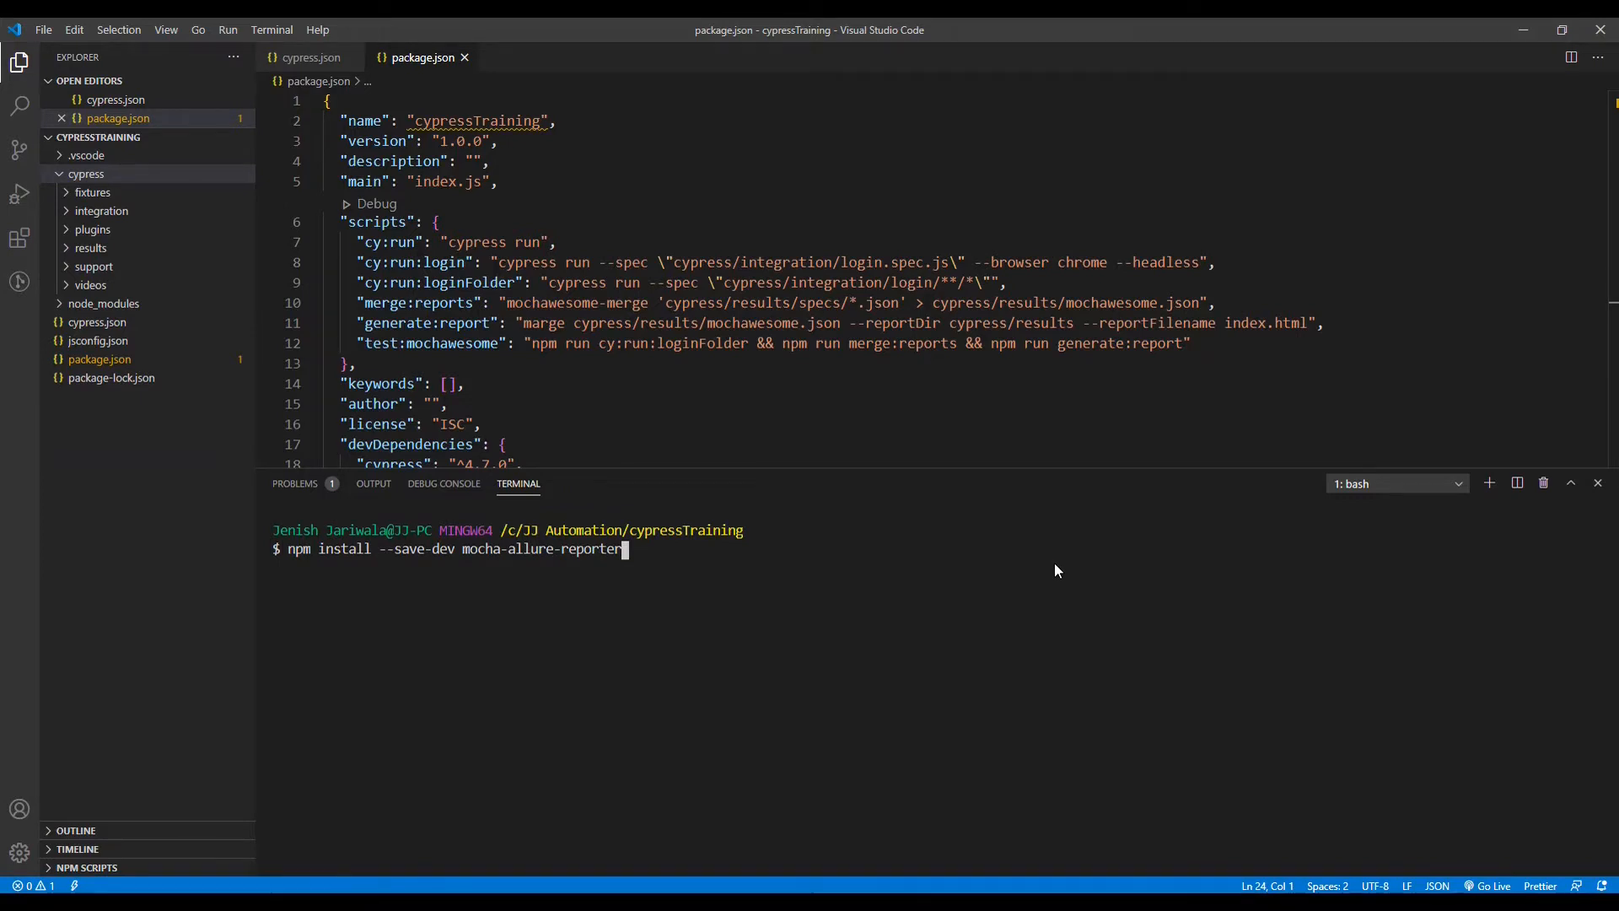
pyautogui.write('allure-commandline')
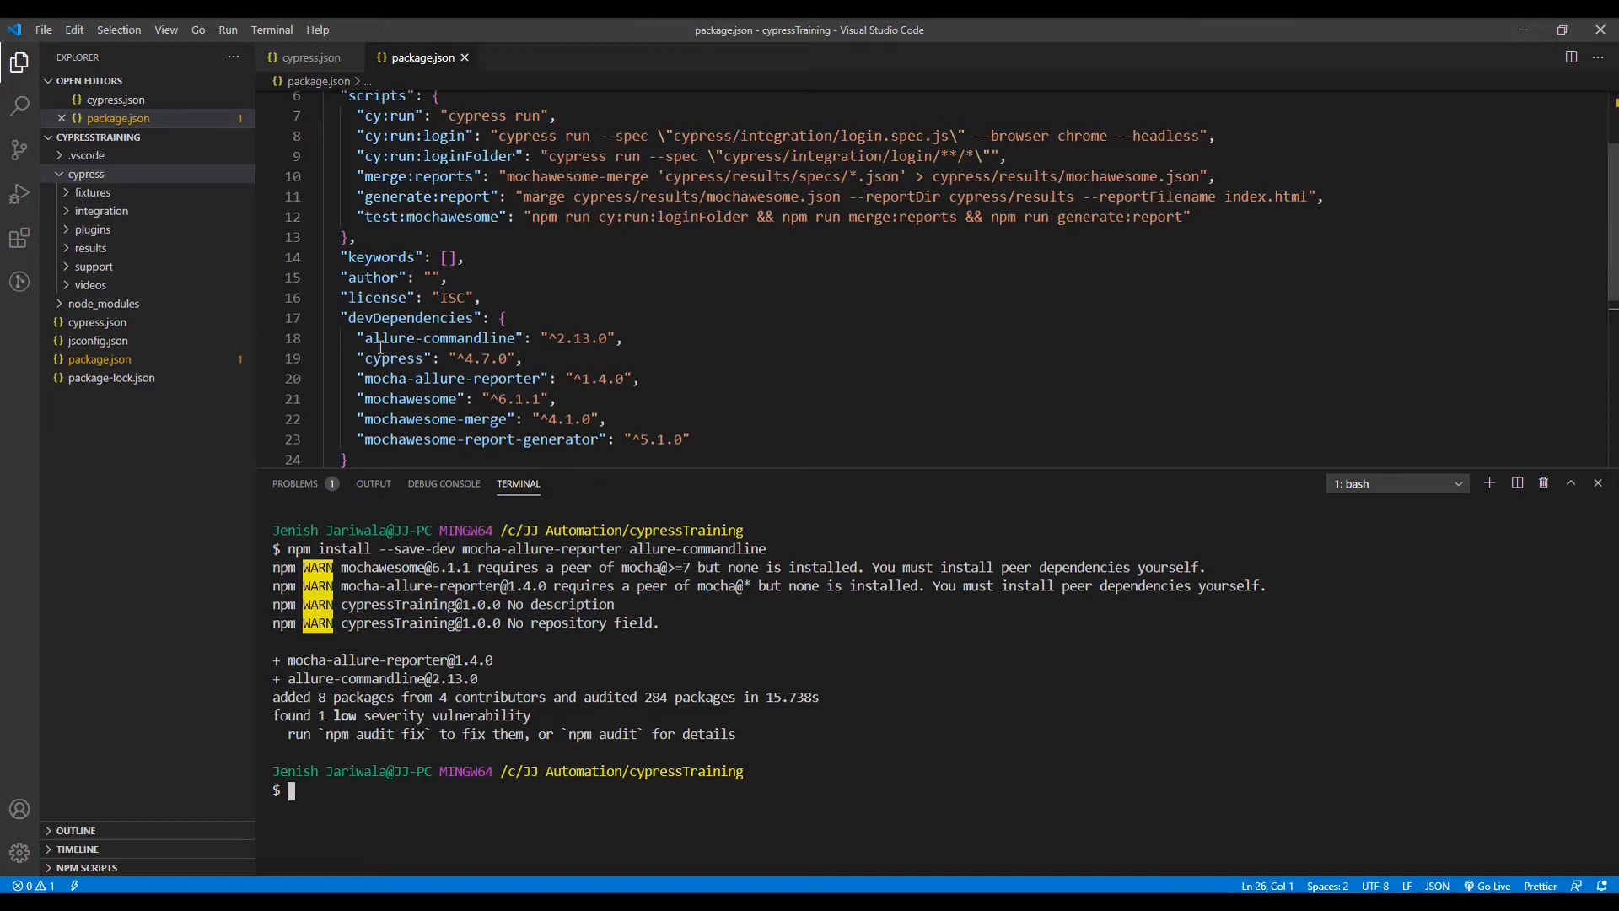
pyautogui.doubleClick(442, 338)
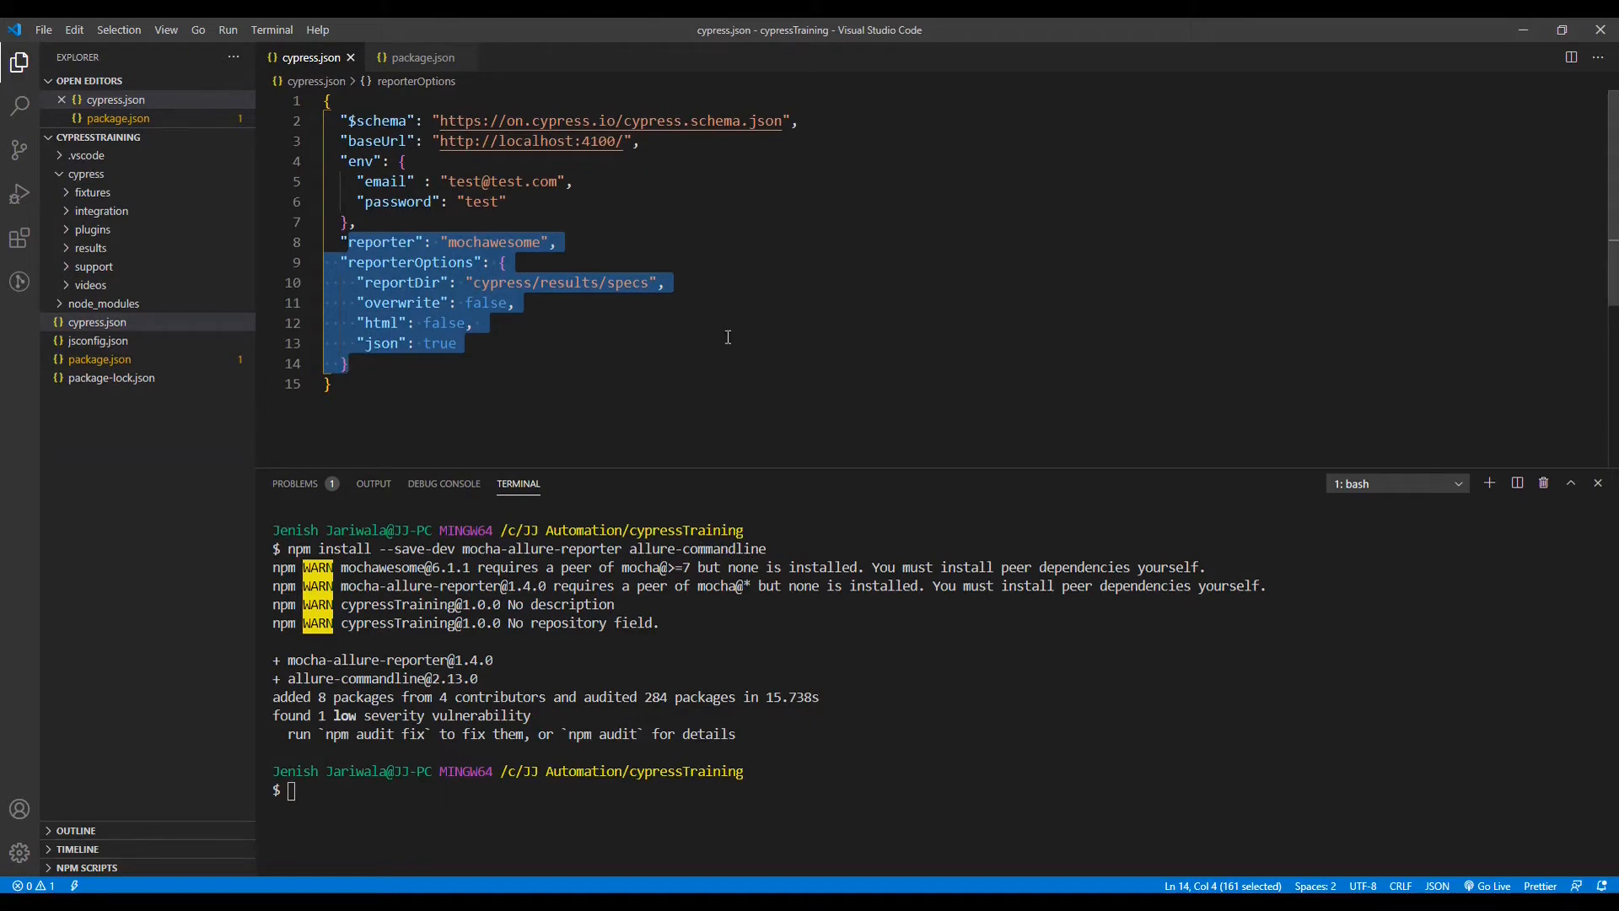
pyautogui.moveTo(763, 297)
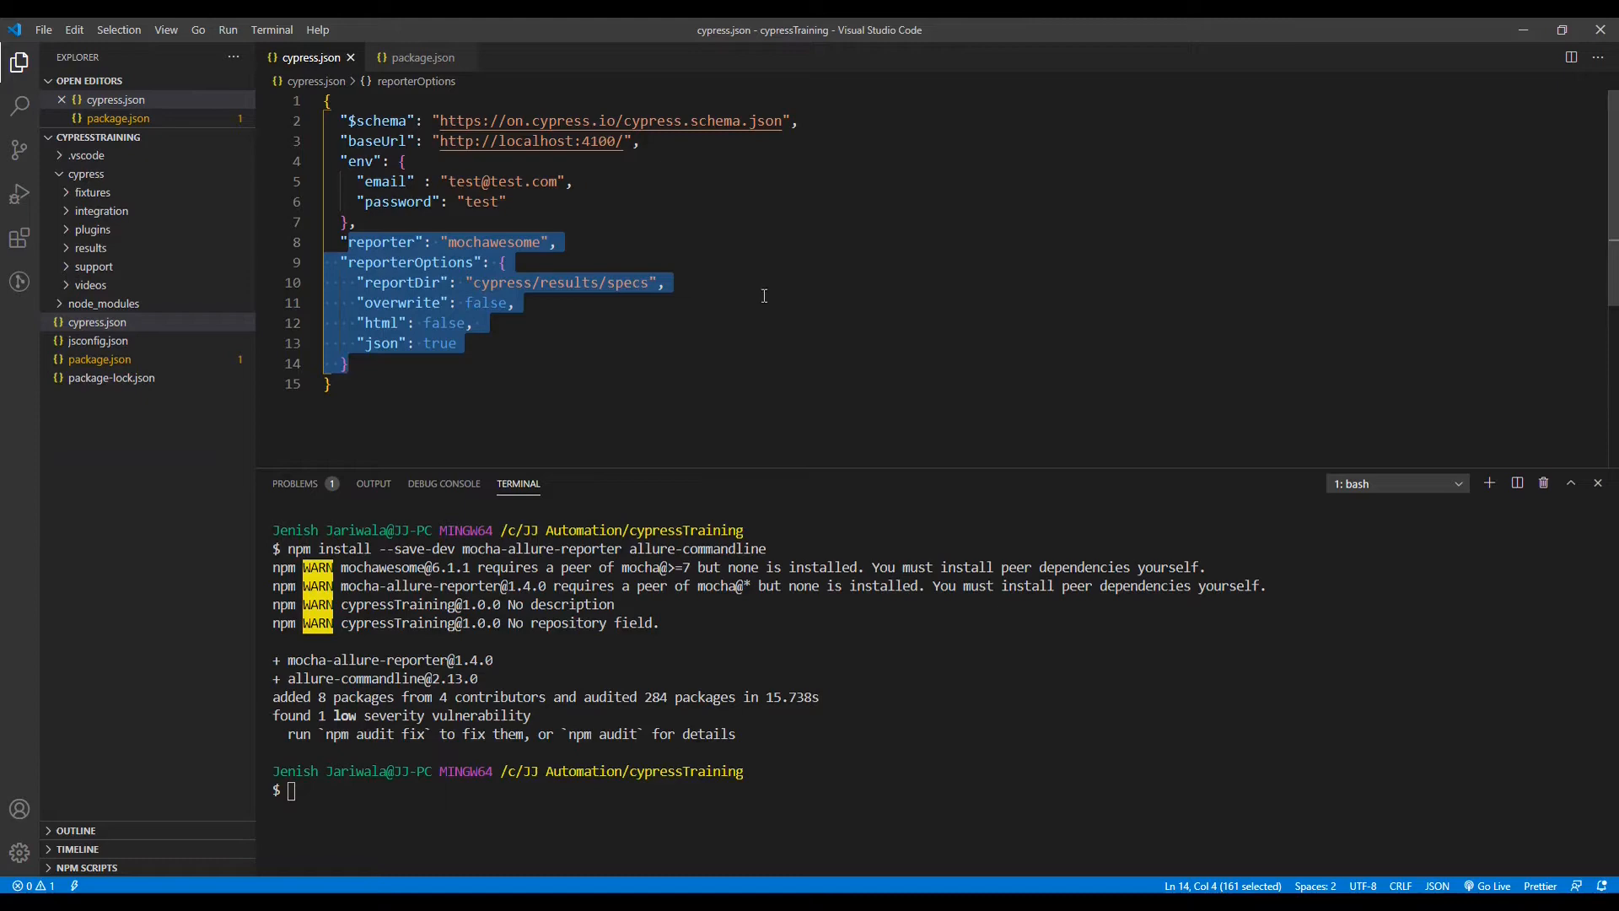
pyautogui.click(423, 57)
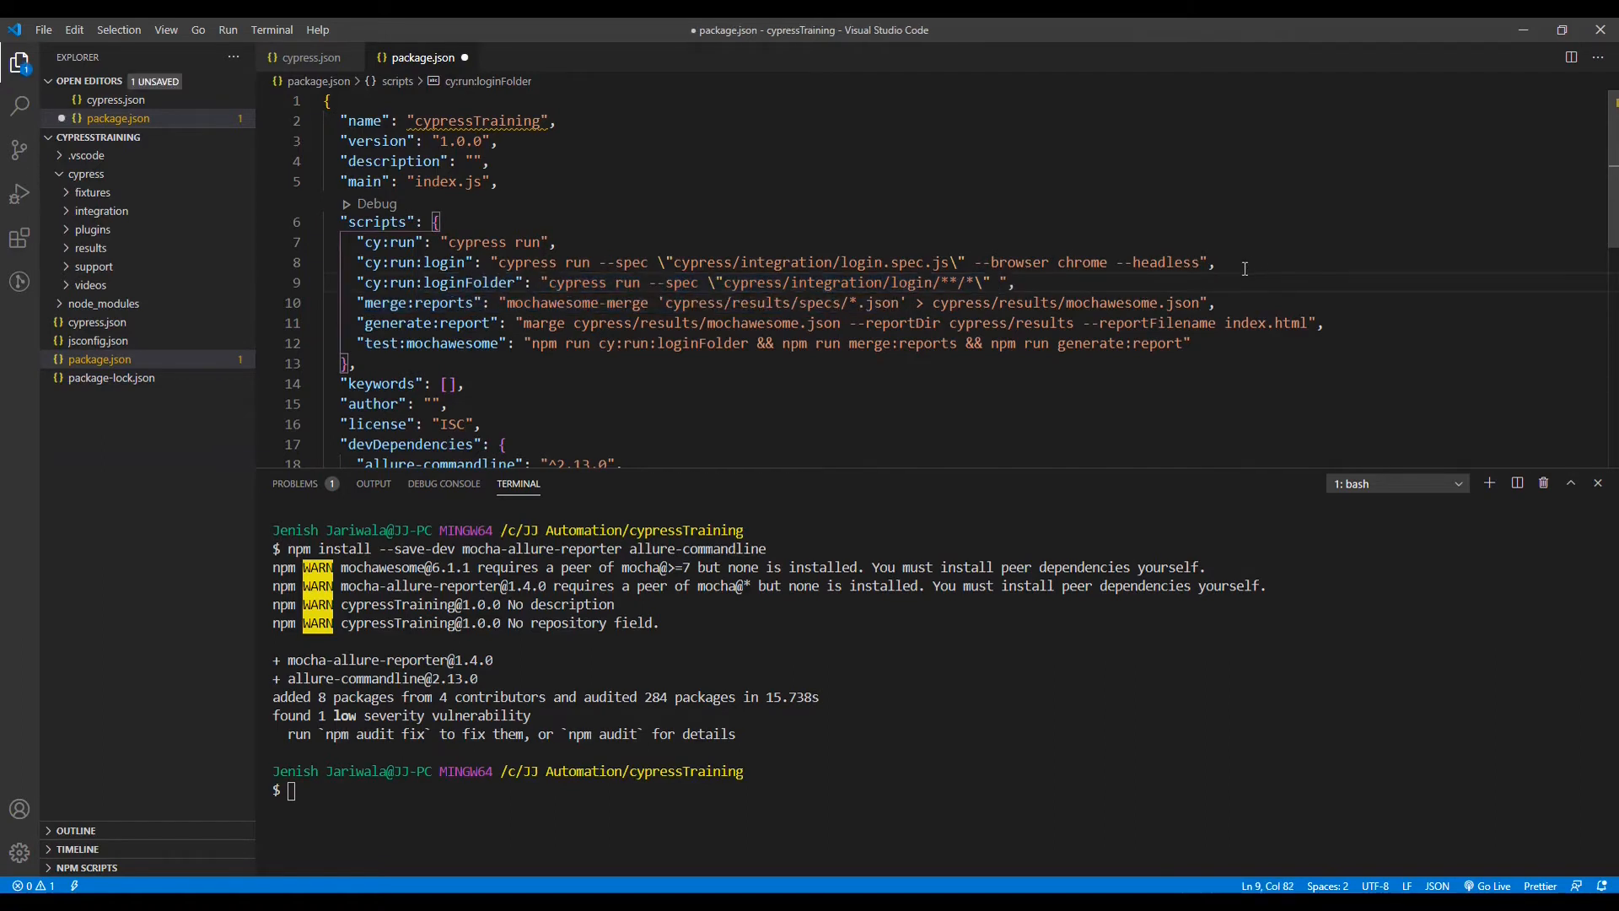
# Append --reporter mocha-allure-reporter to cy:run:loginFolder and add the report:allure generate-and-open script
pyautogui.write('--reporter mocha-allure-reporter')
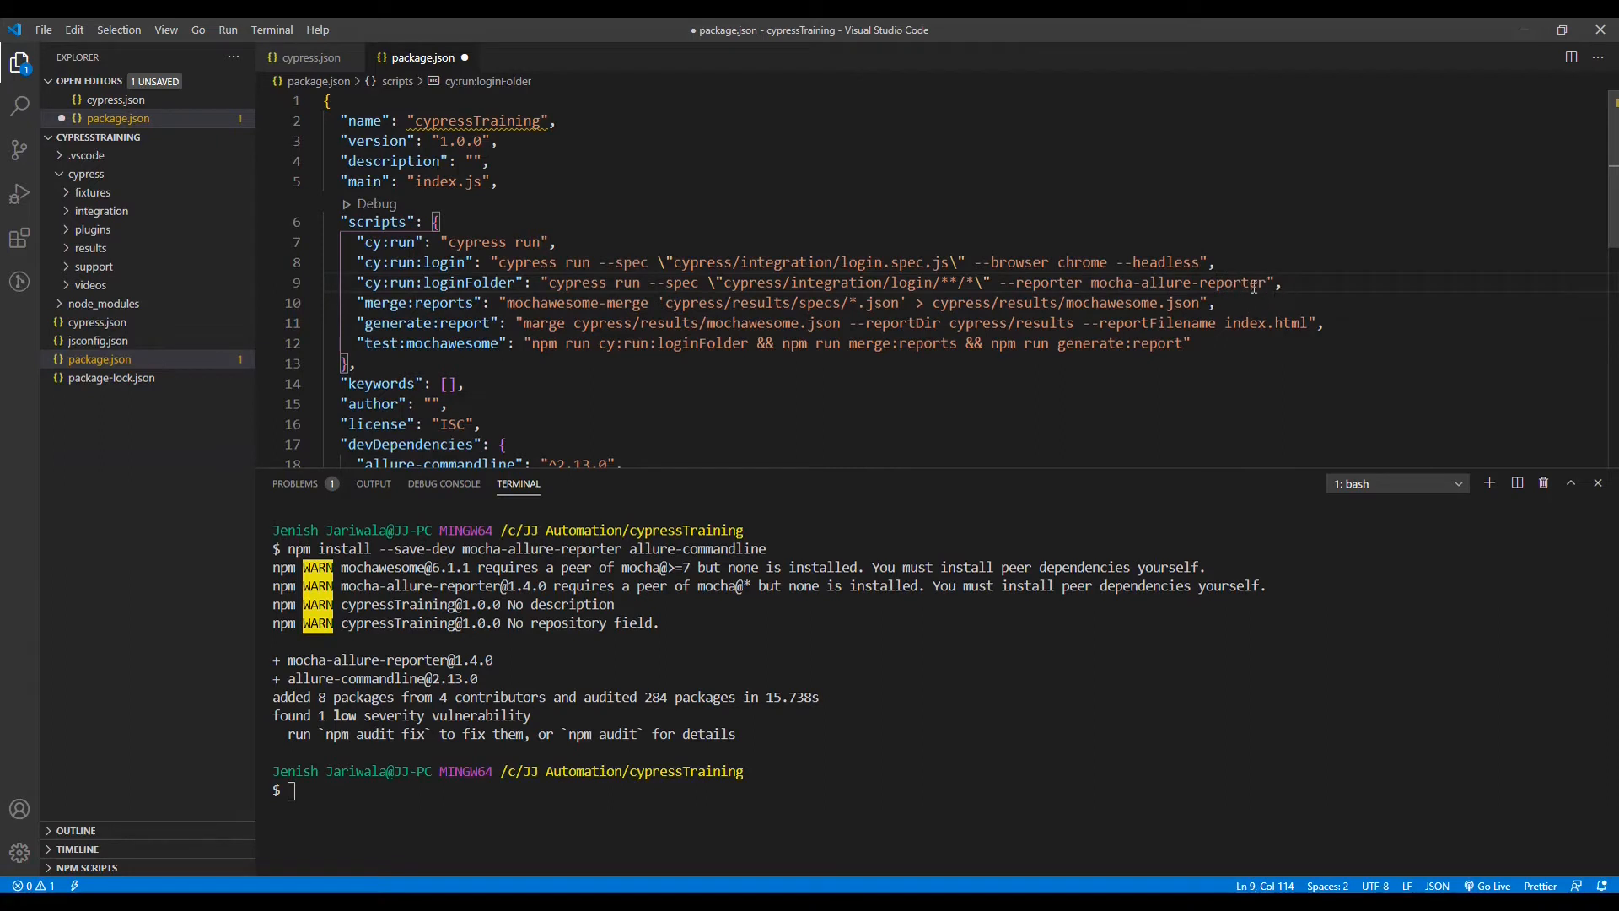
pyautogui.doubleClick(470, 283)
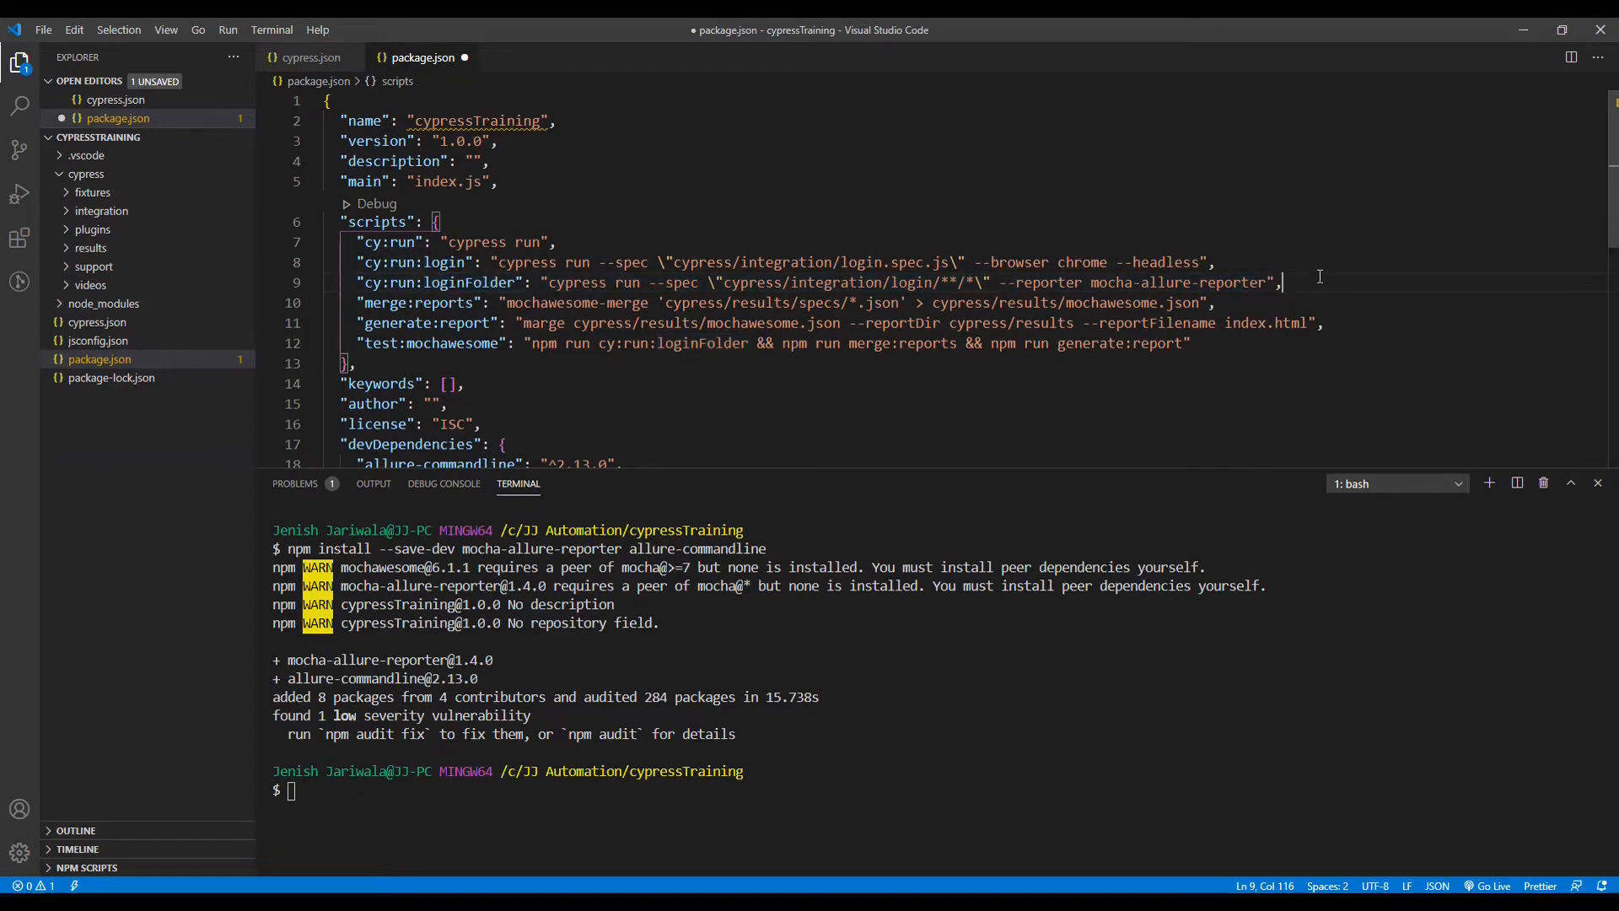
pyautogui.write('"report:allure": "allure generate allure-results --clean -o allure-report && allure open allure-report",')
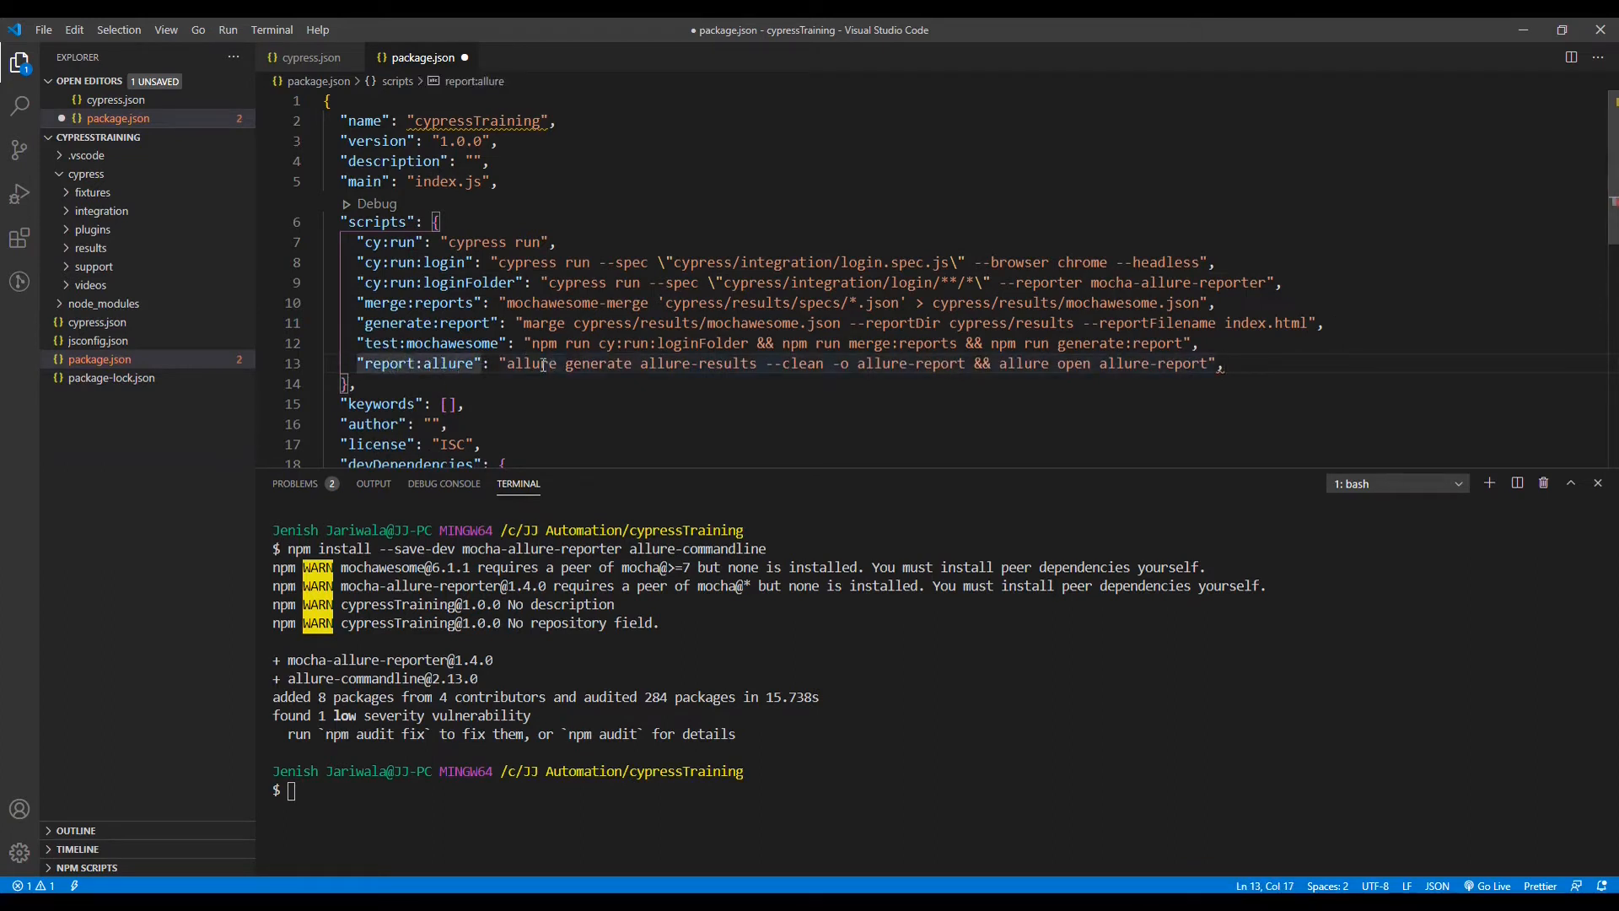
pyautogui.doubleClick(597, 362)
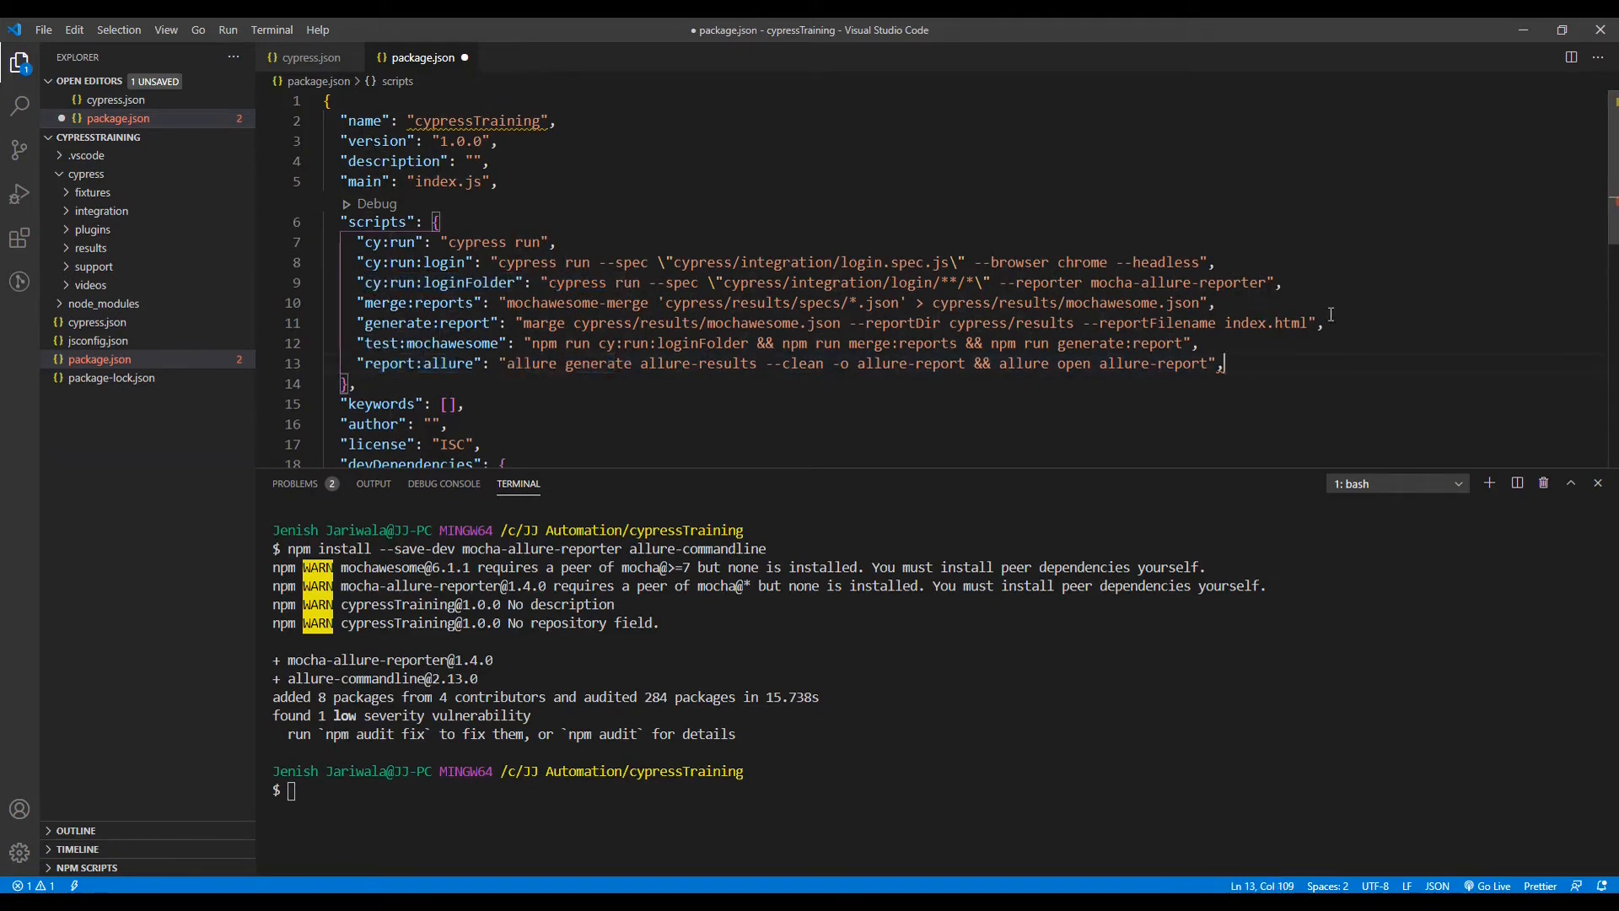
# Add the test:allure script chaining cy:run:loginFolder and report:allure, then save package.json
pyautogui.press('Enter')
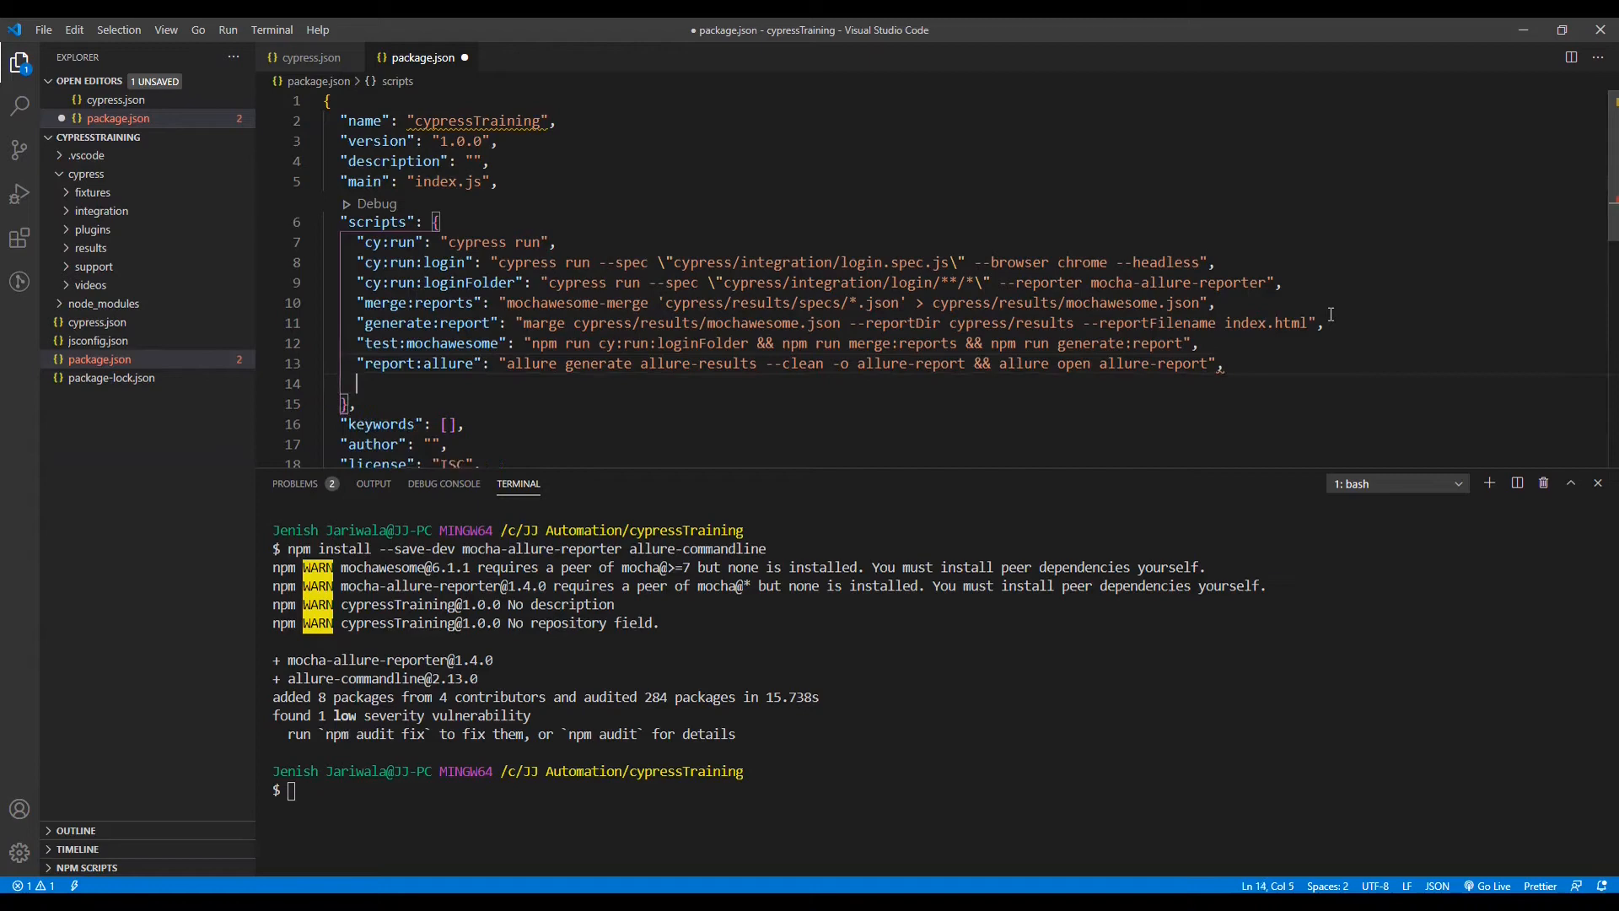
pyautogui.write('"test:allure": "npm run cy:run:loginFolder && npm run report:allure"')
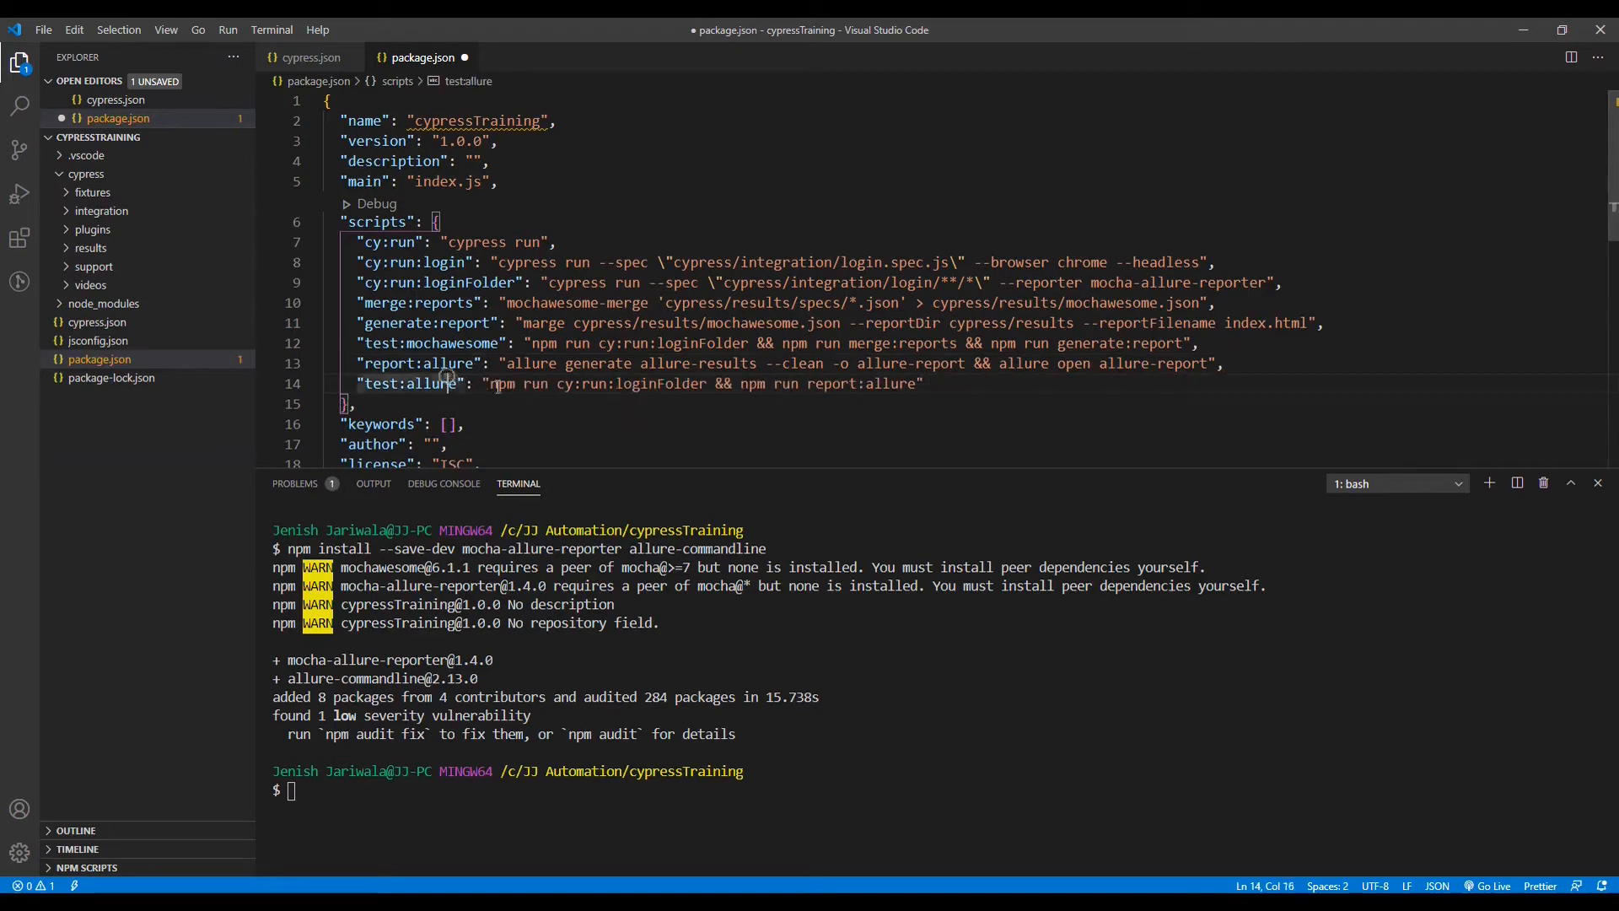
pyautogui.moveTo(491, 383); pyautogui.dragTo(711, 383)
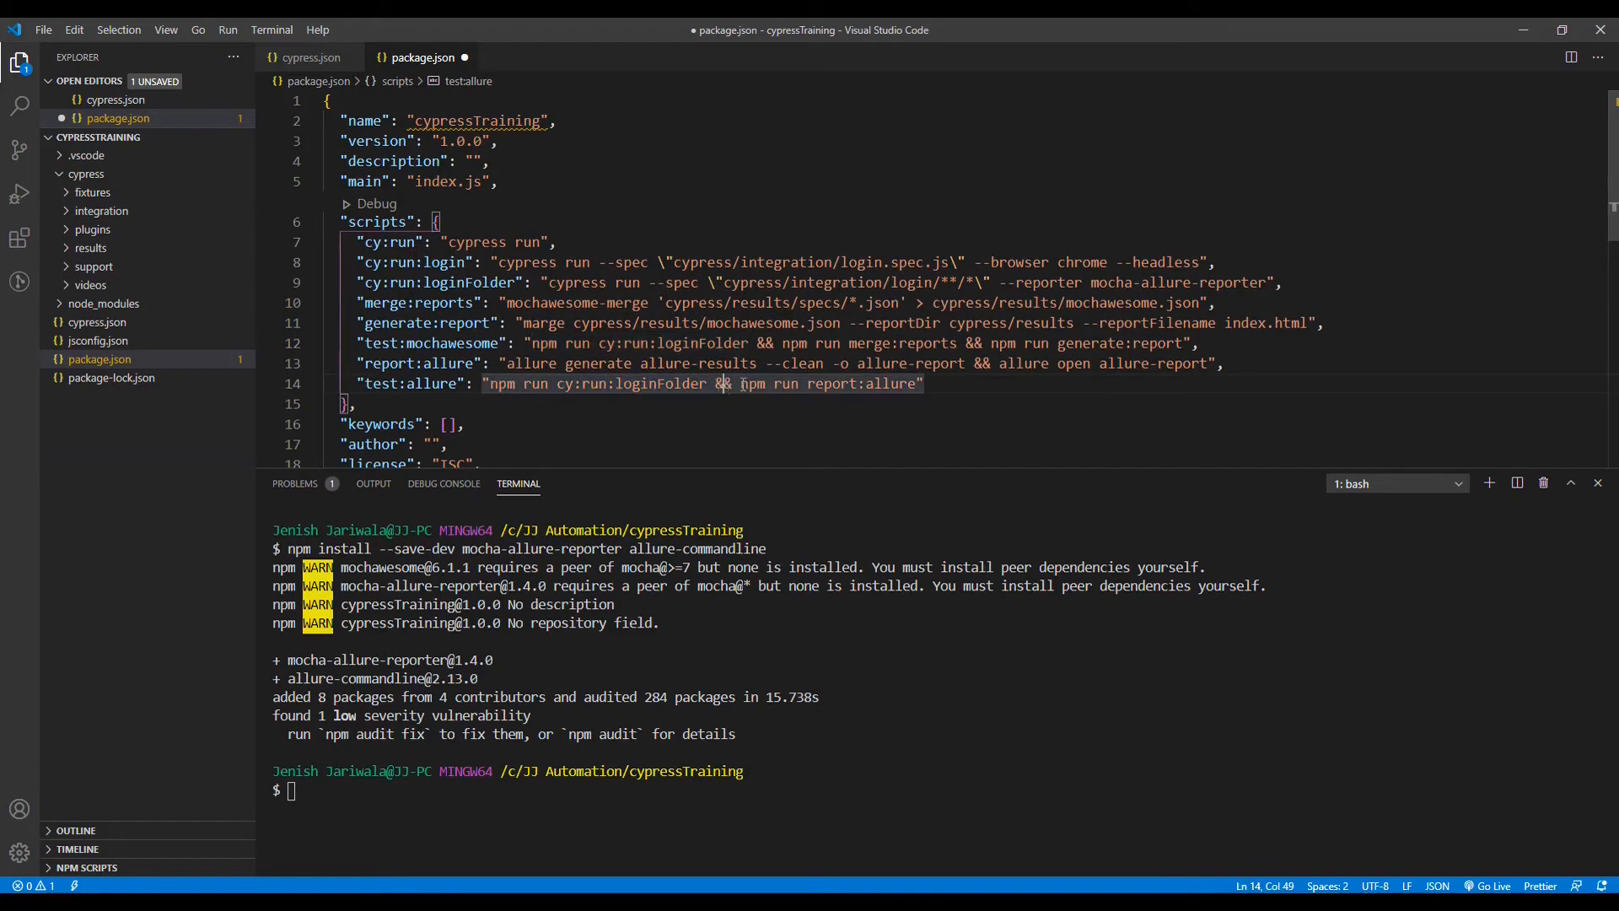
pyautogui.moveTo(739, 383); pyautogui.dragTo(916, 383)
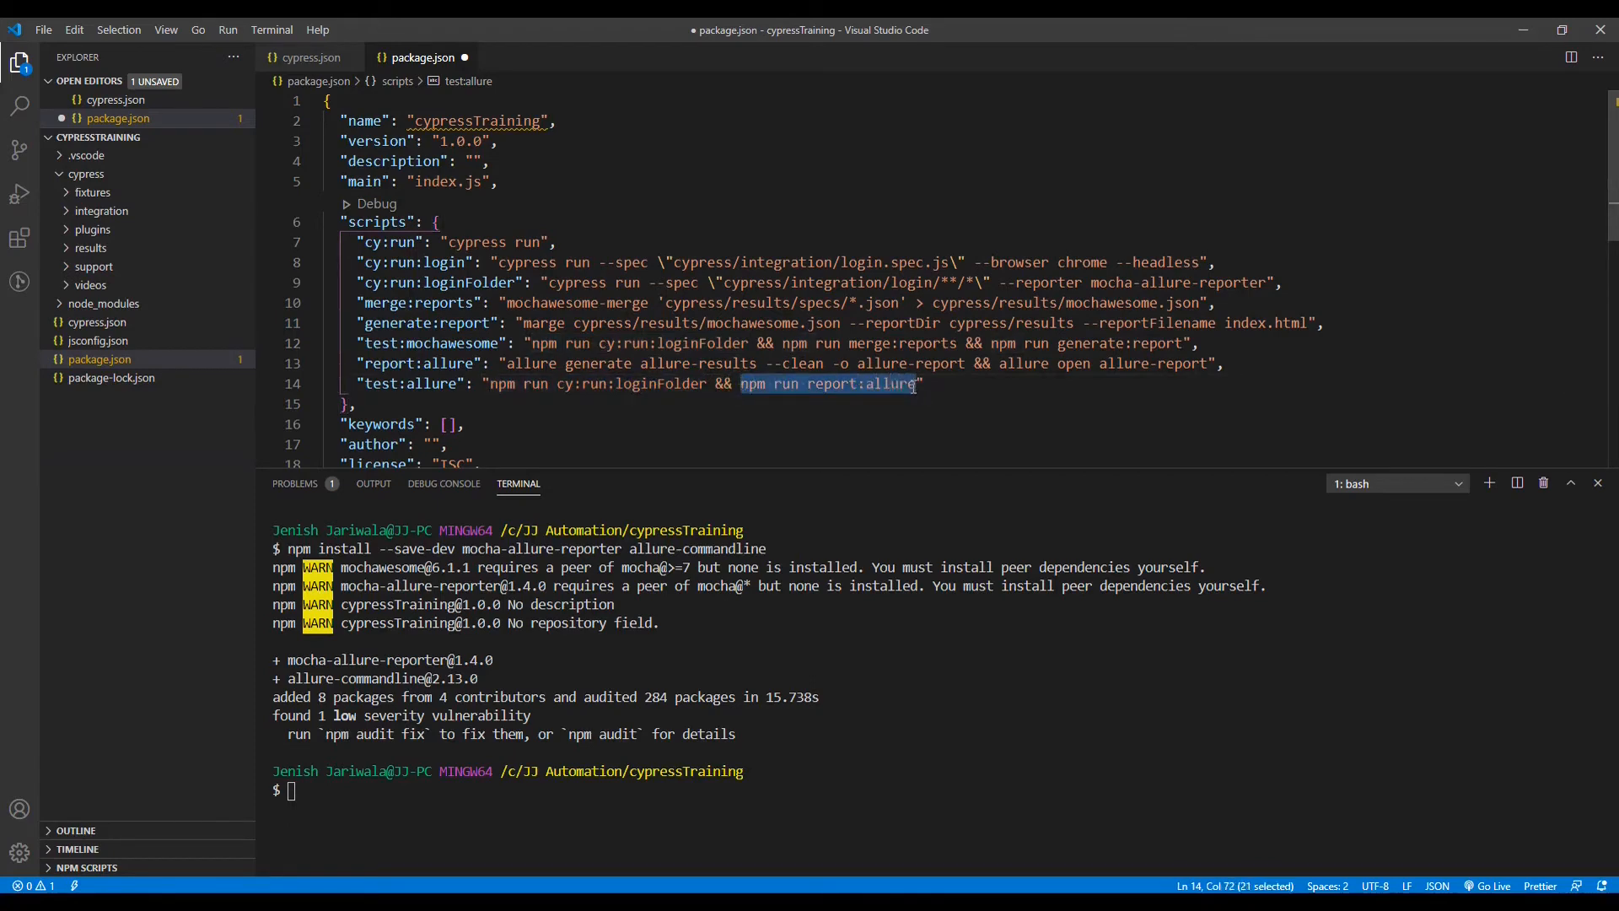
pyautogui.press('ctrl+s')
pyautogui.write('npm run test:al')
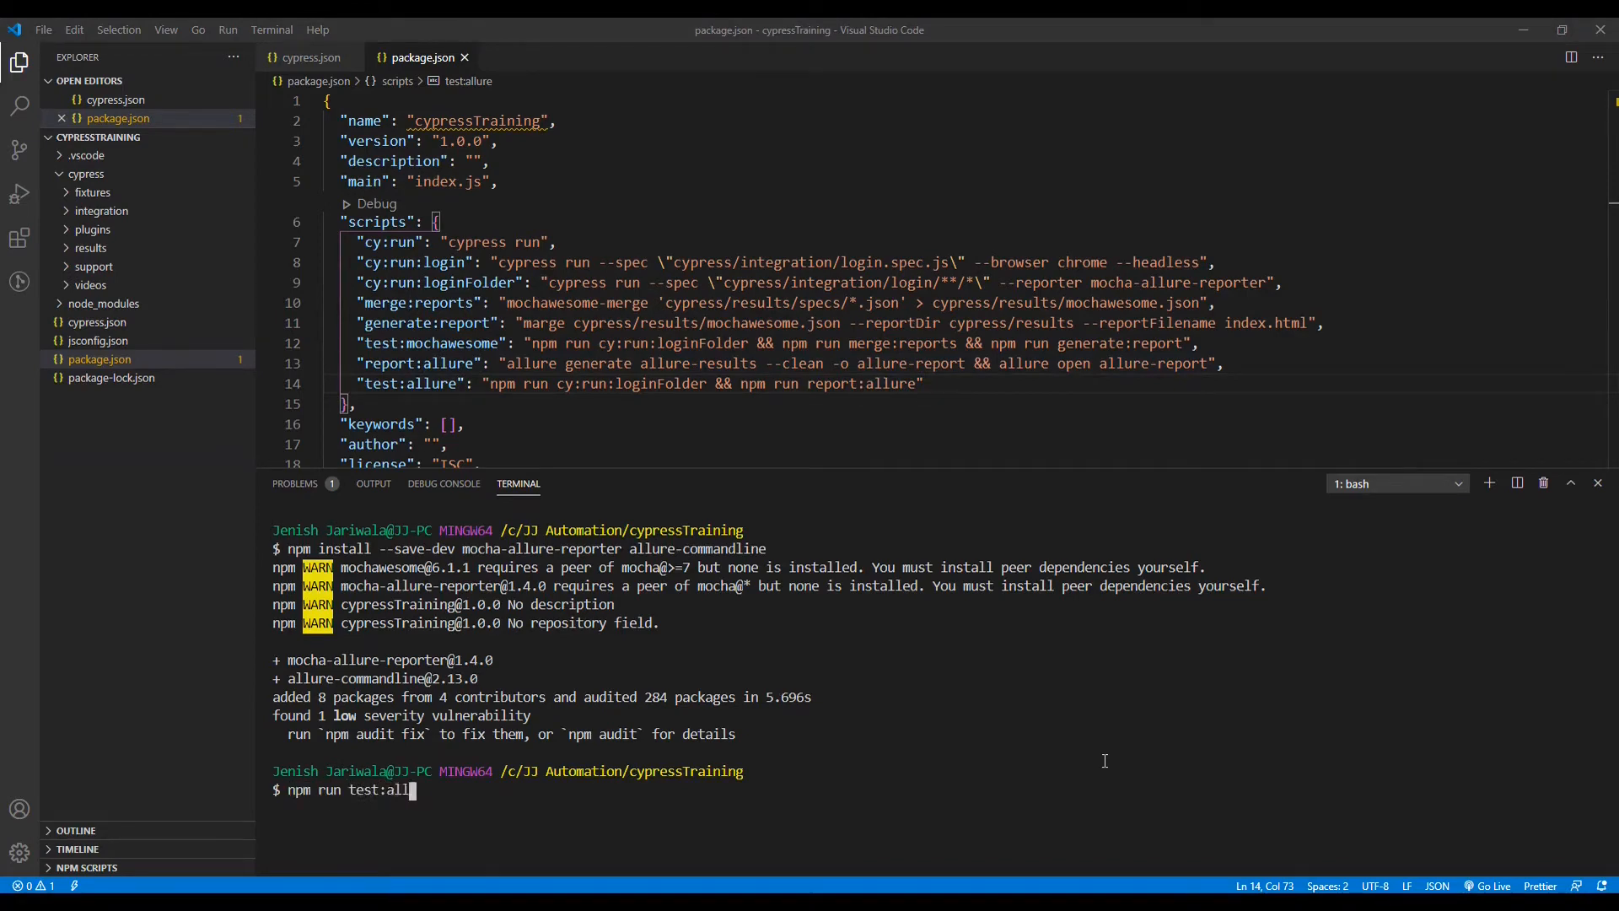
# Run npm run test:allure and follow both login specs passing in the maximized terminal
pyautogui.write('lure')
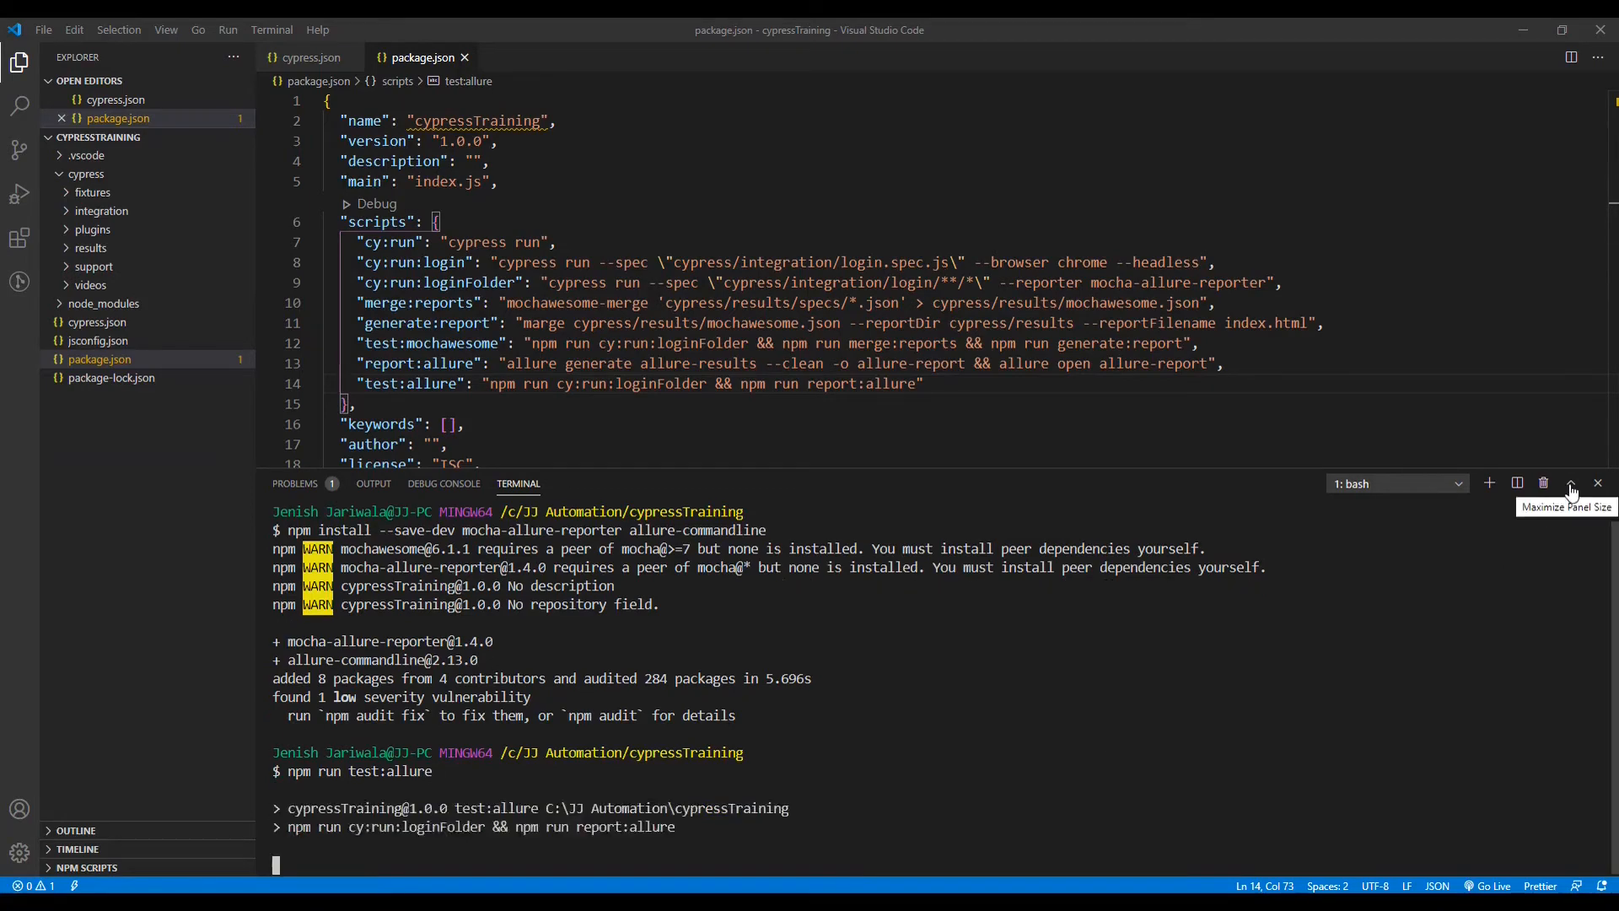
pyautogui.click(1569, 482)
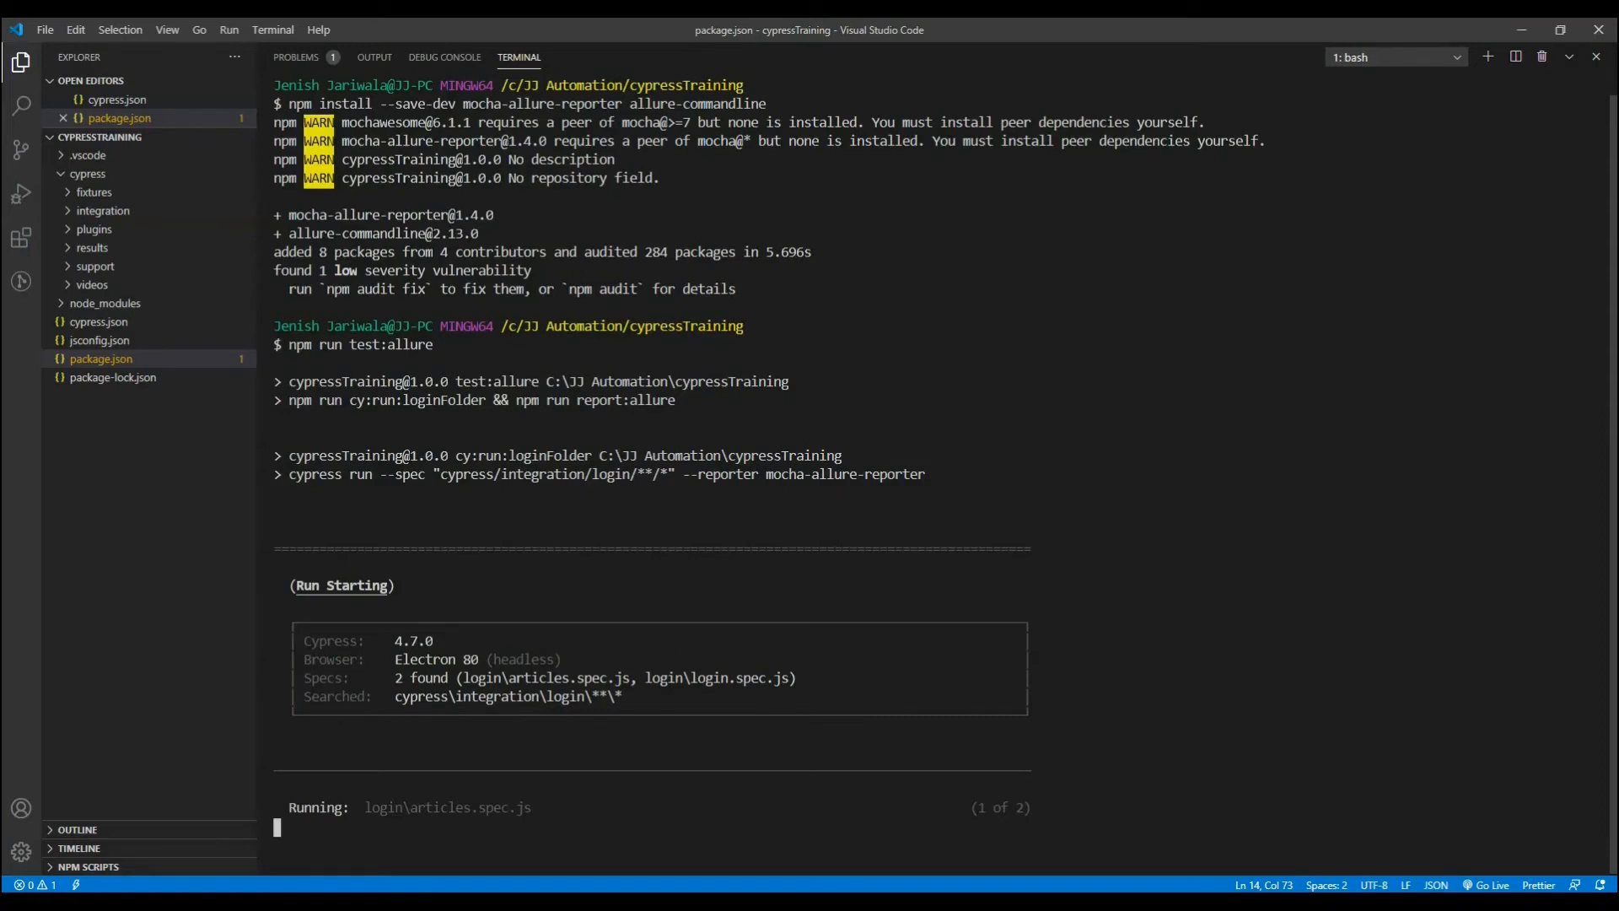
pyautogui.scroll(-3)
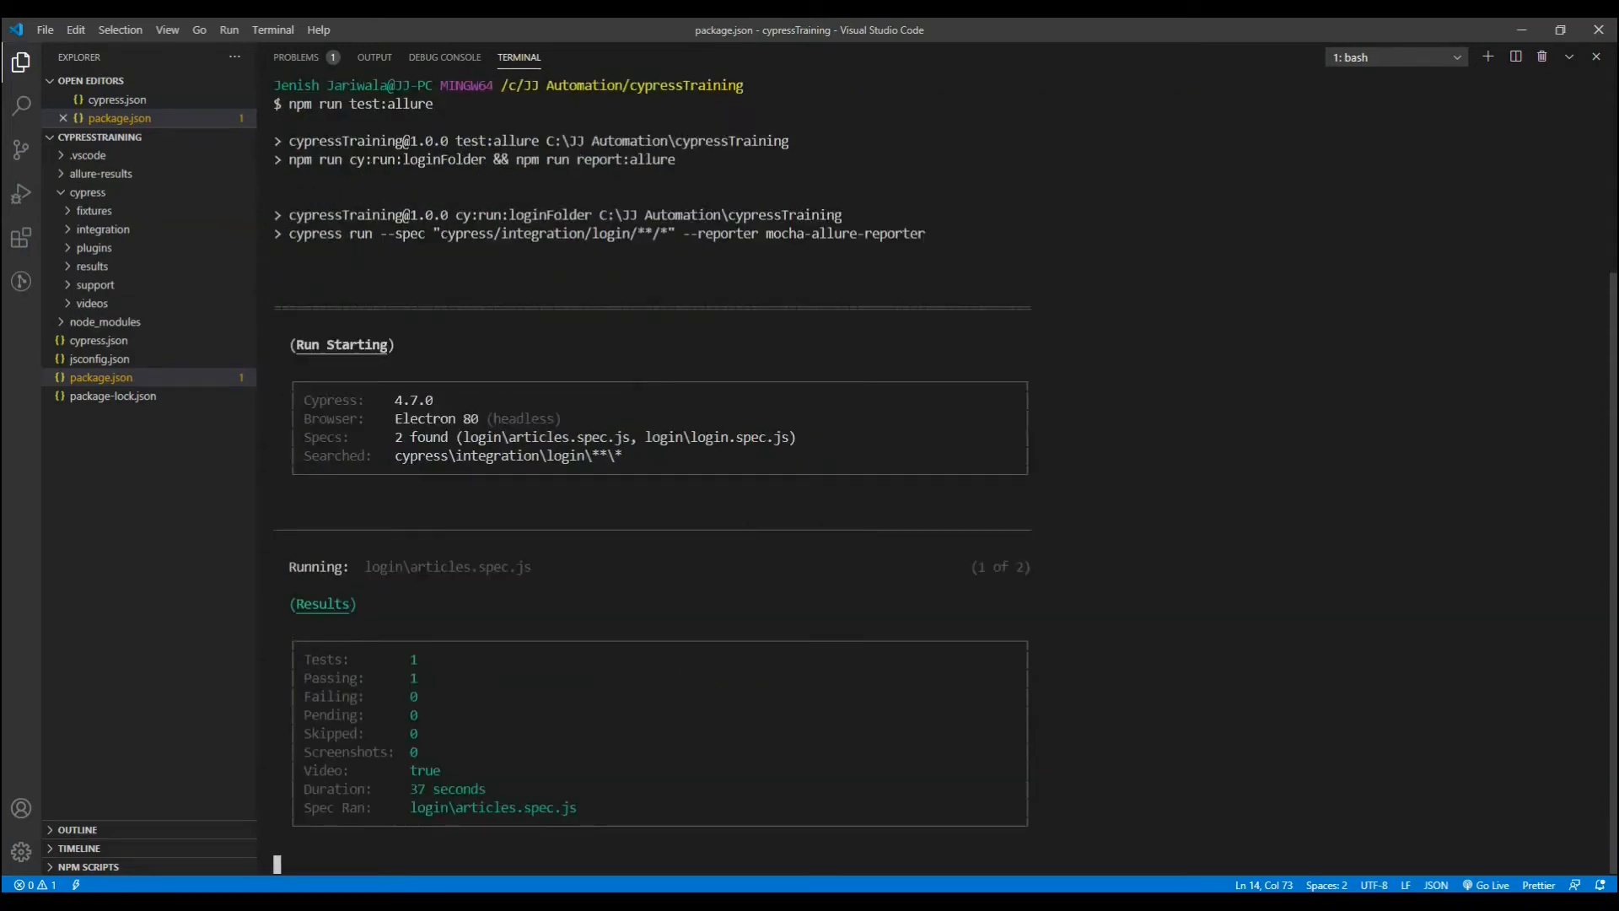
pyautogui.scroll(-3)
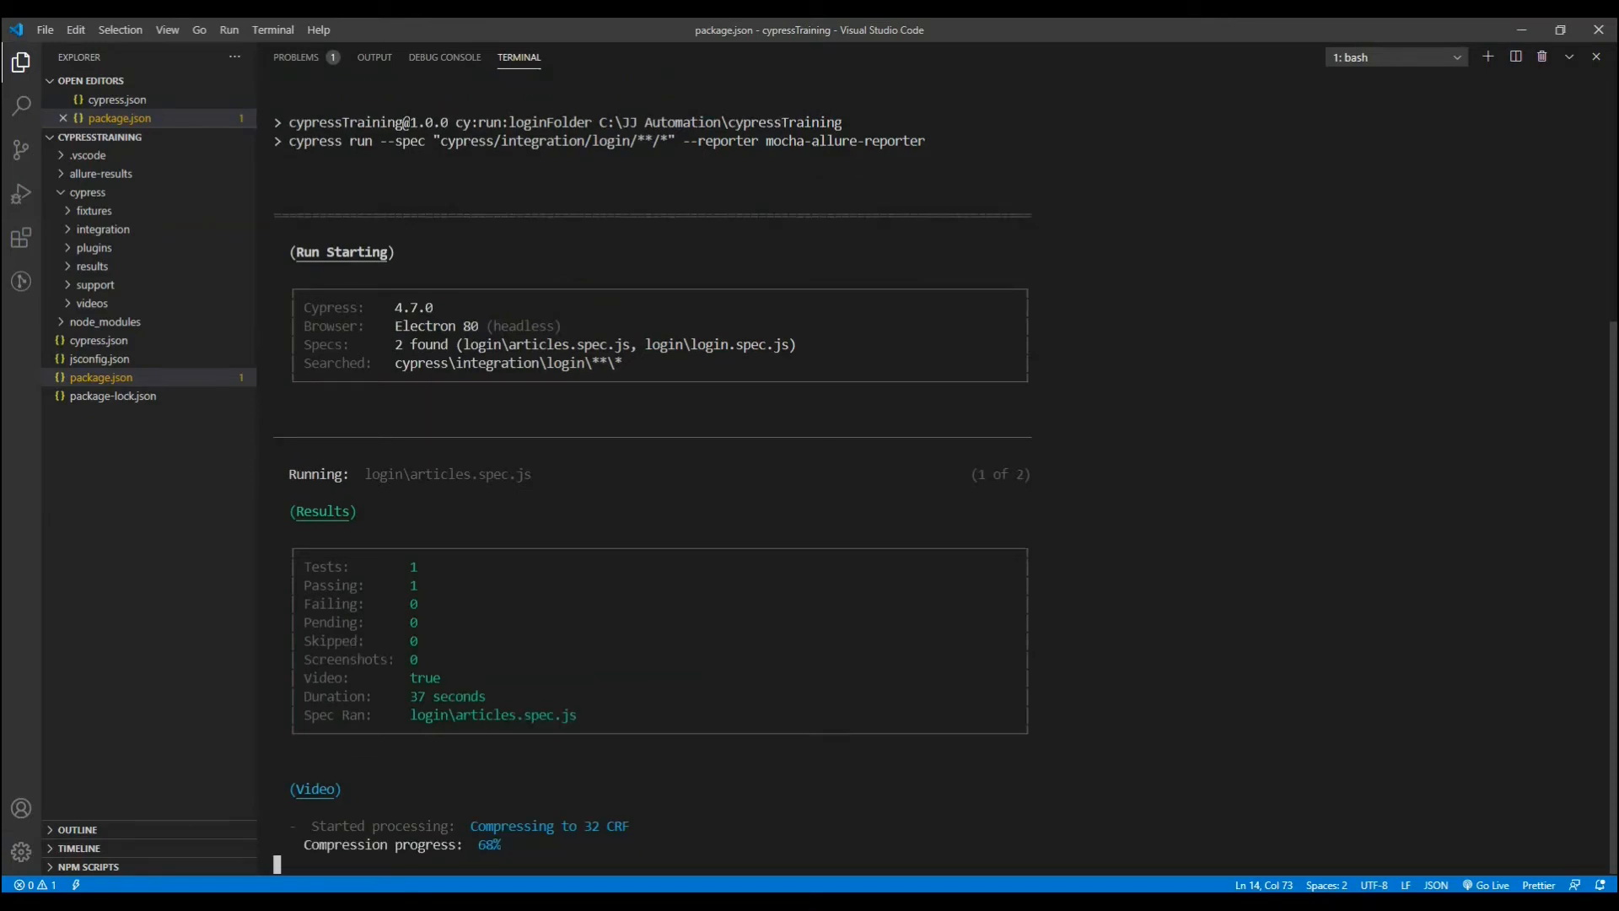
pyautogui.scroll(-3)
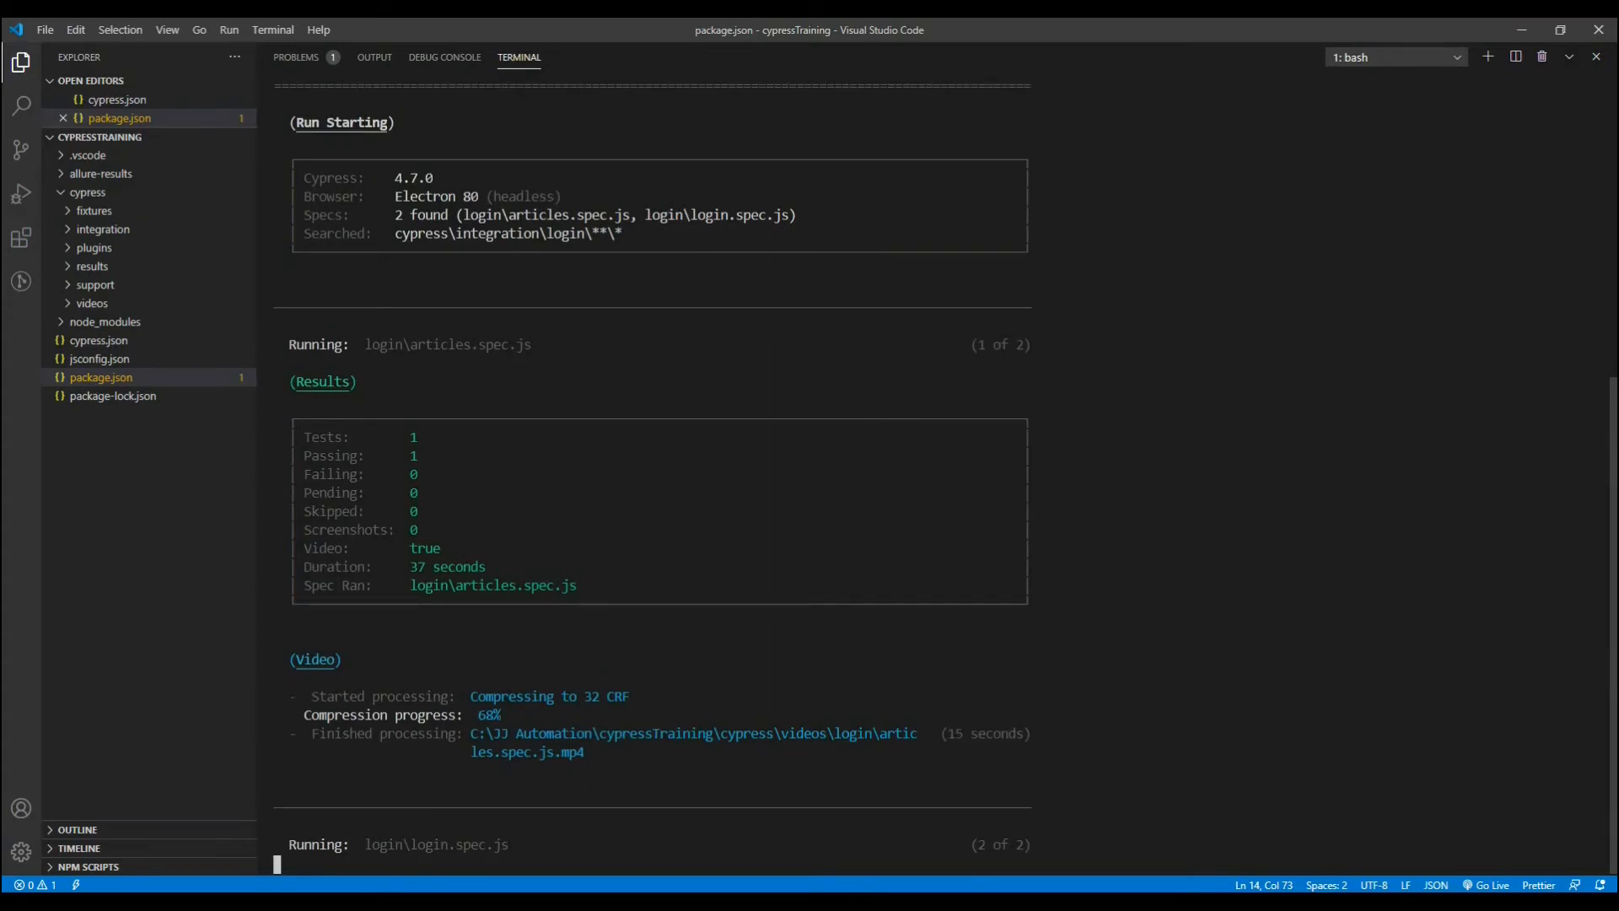
pyautogui.scroll(-3)
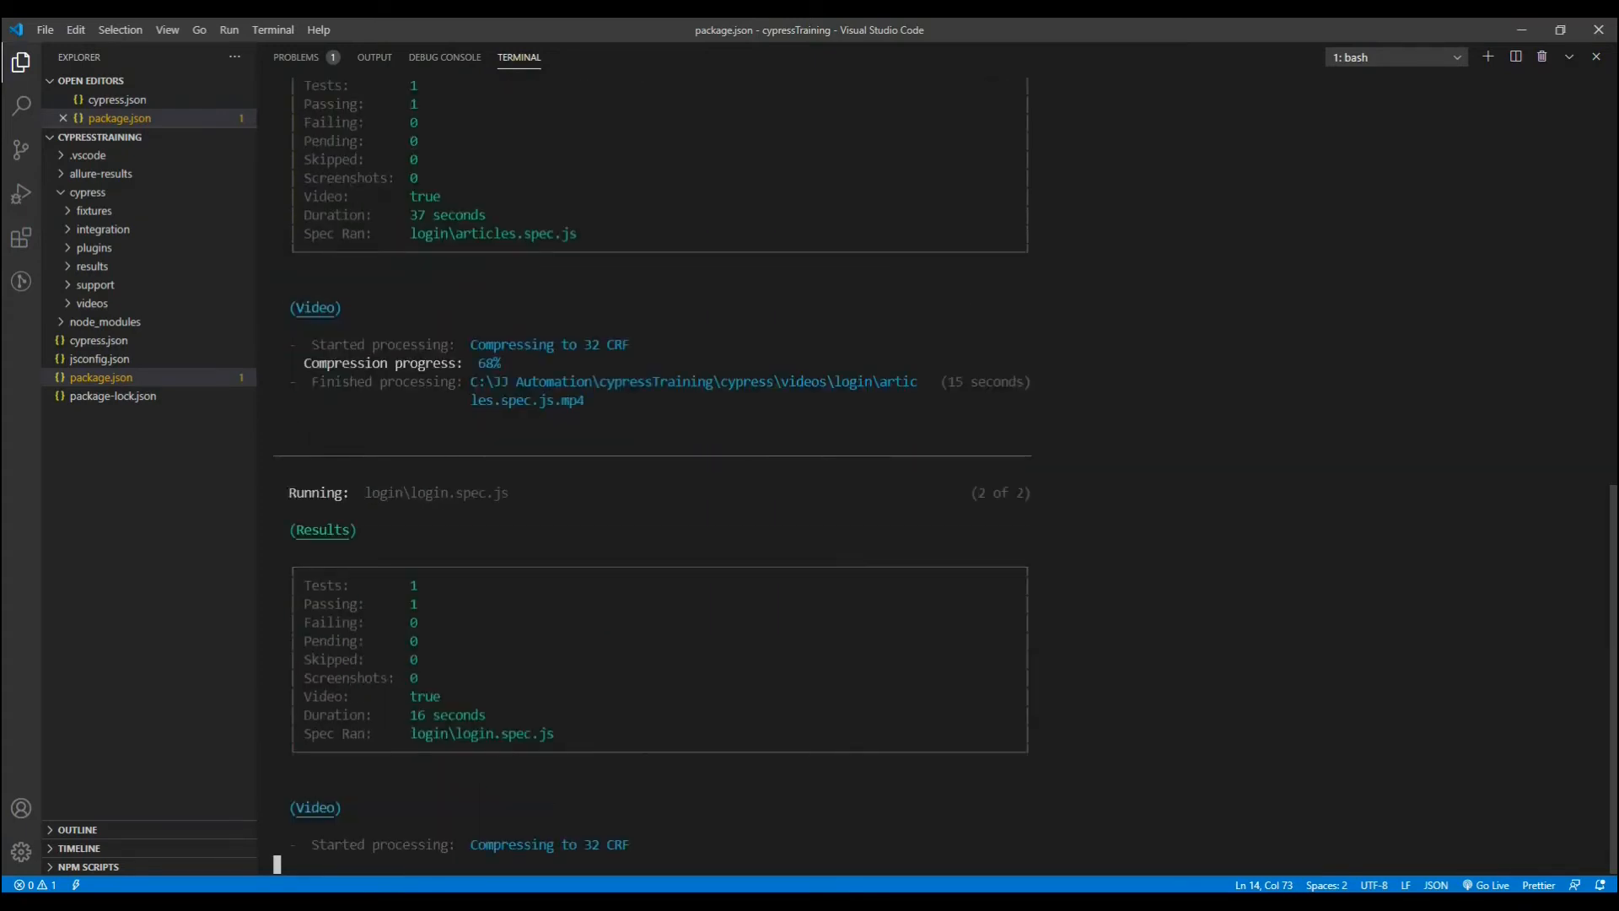
pyautogui.scroll(-3)
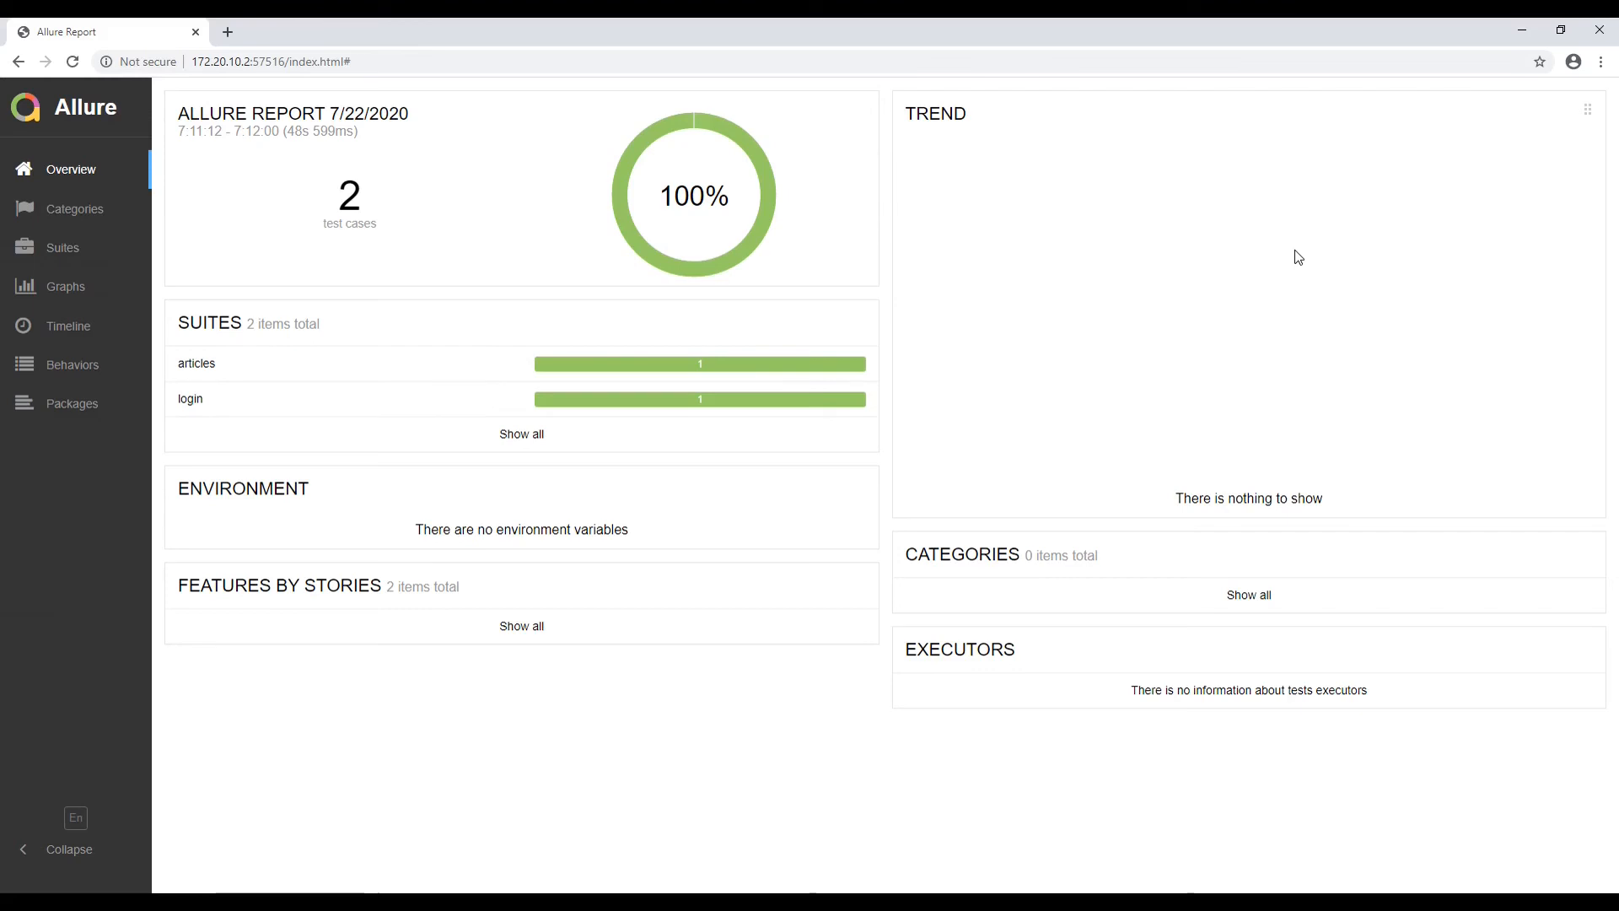
# Browse the Allure report's Graphs, Suites and Timeline views, returning to Overview
pyautogui.click(66, 287)
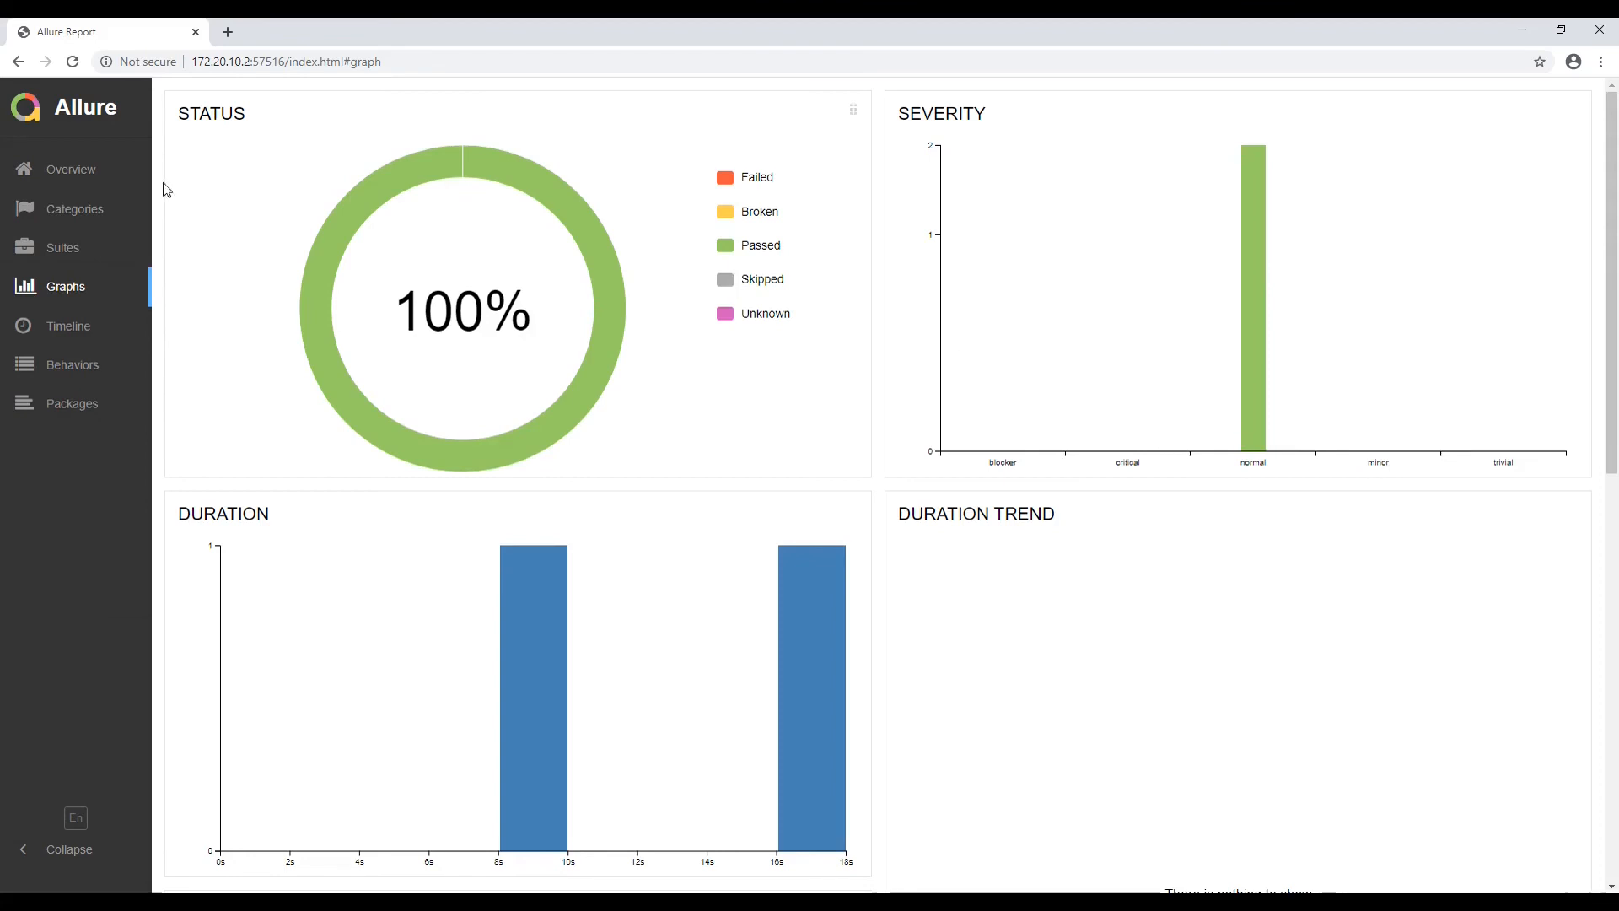
pyautogui.click(62, 247)
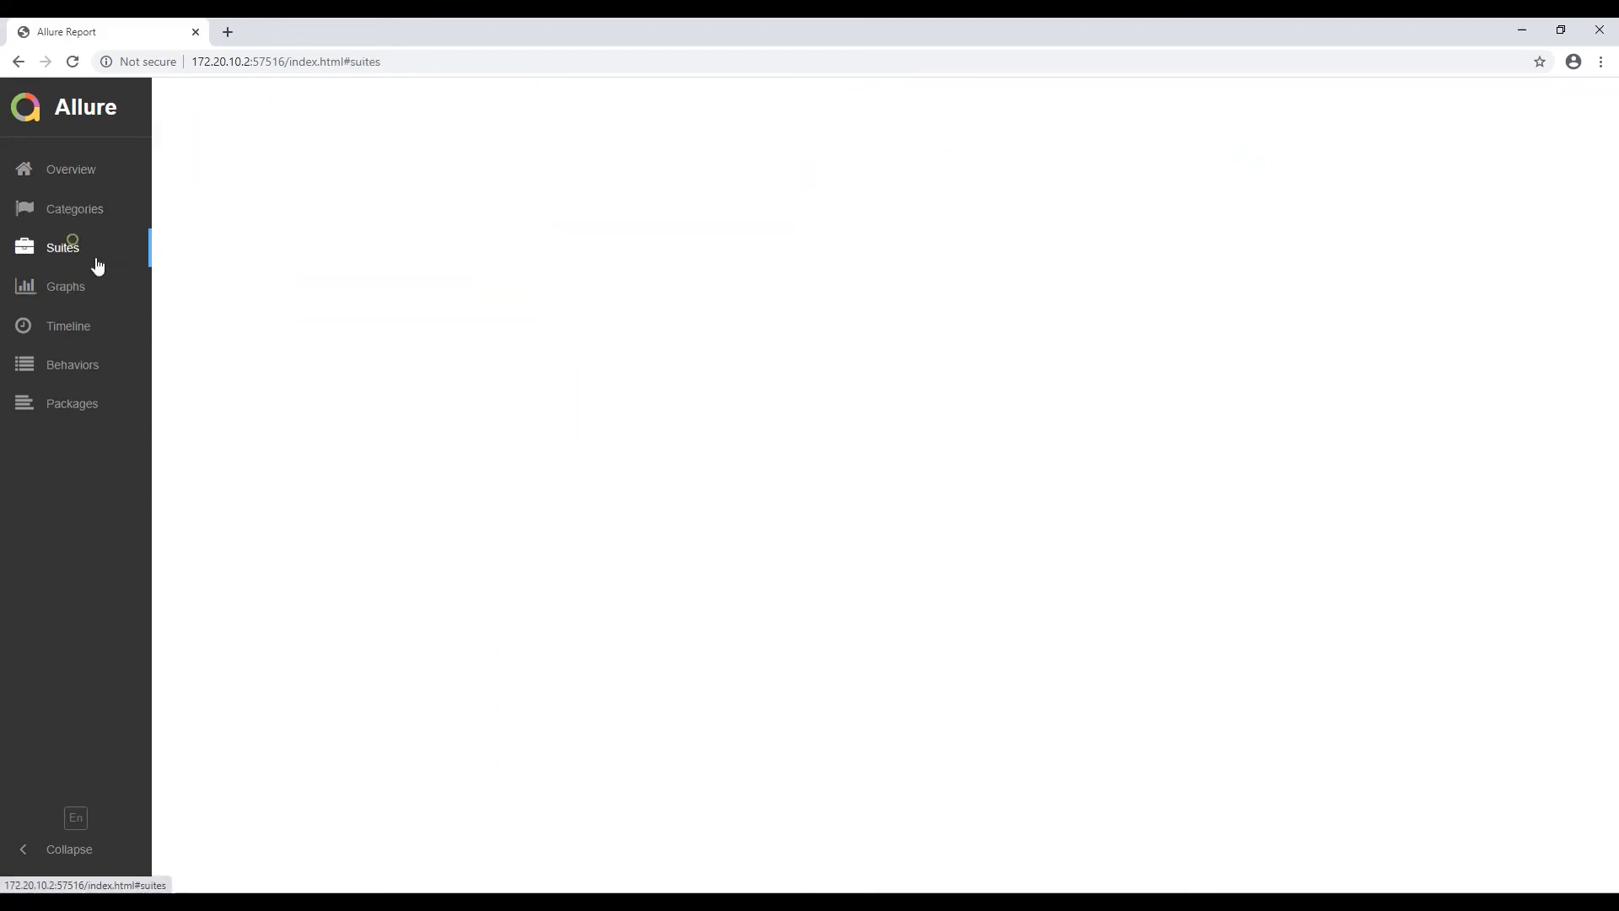
pyautogui.click(68, 325)
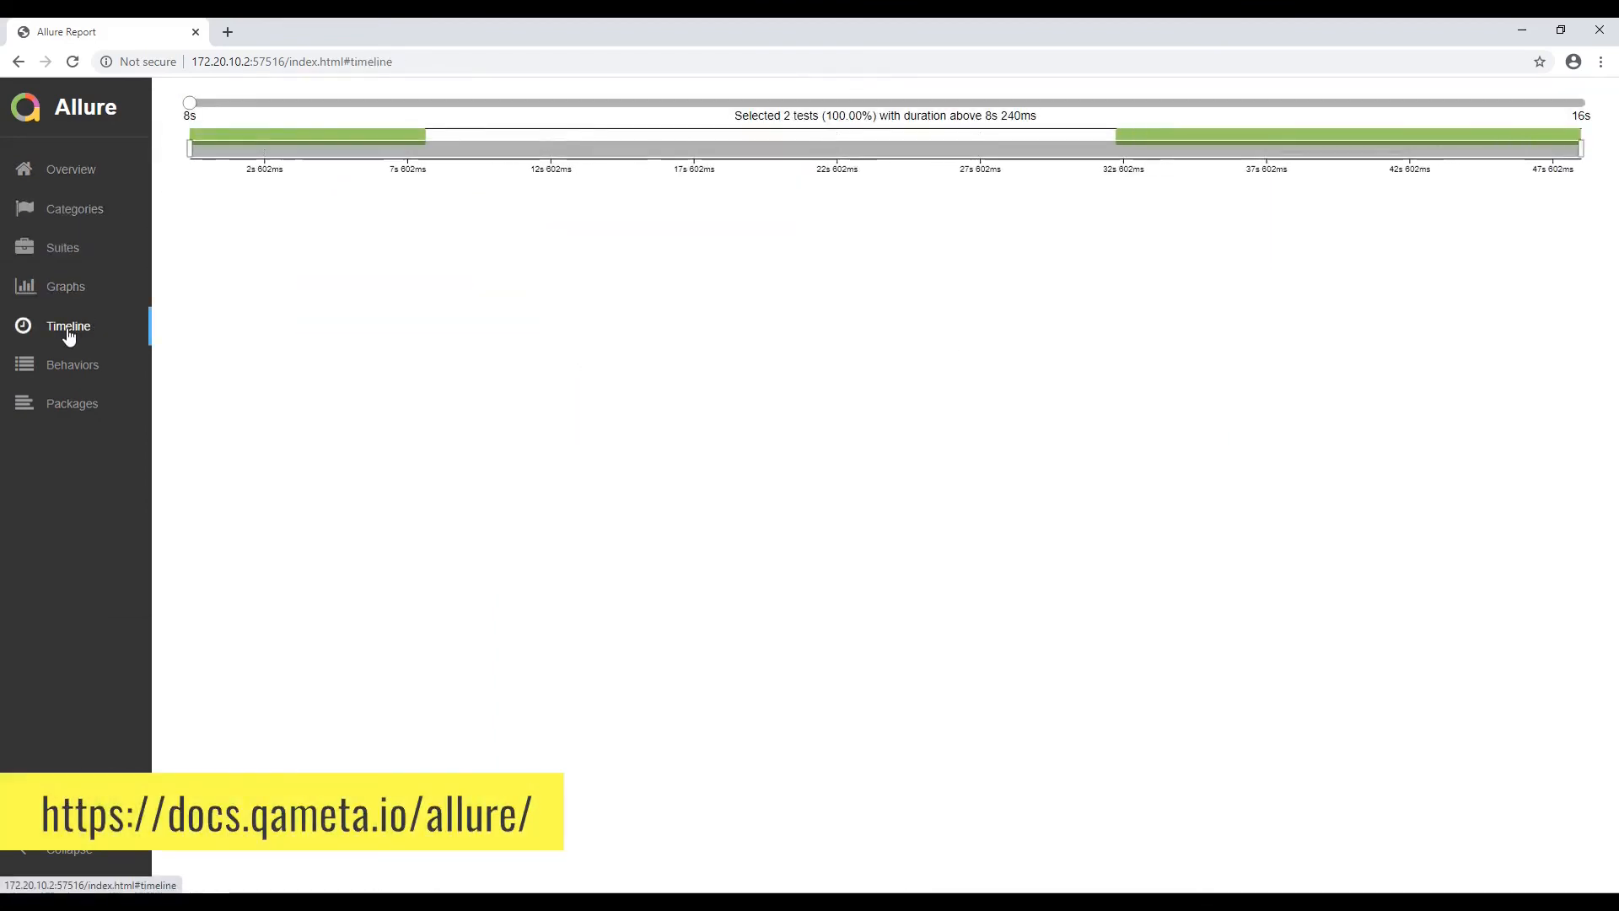
pyautogui.click(71, 169)
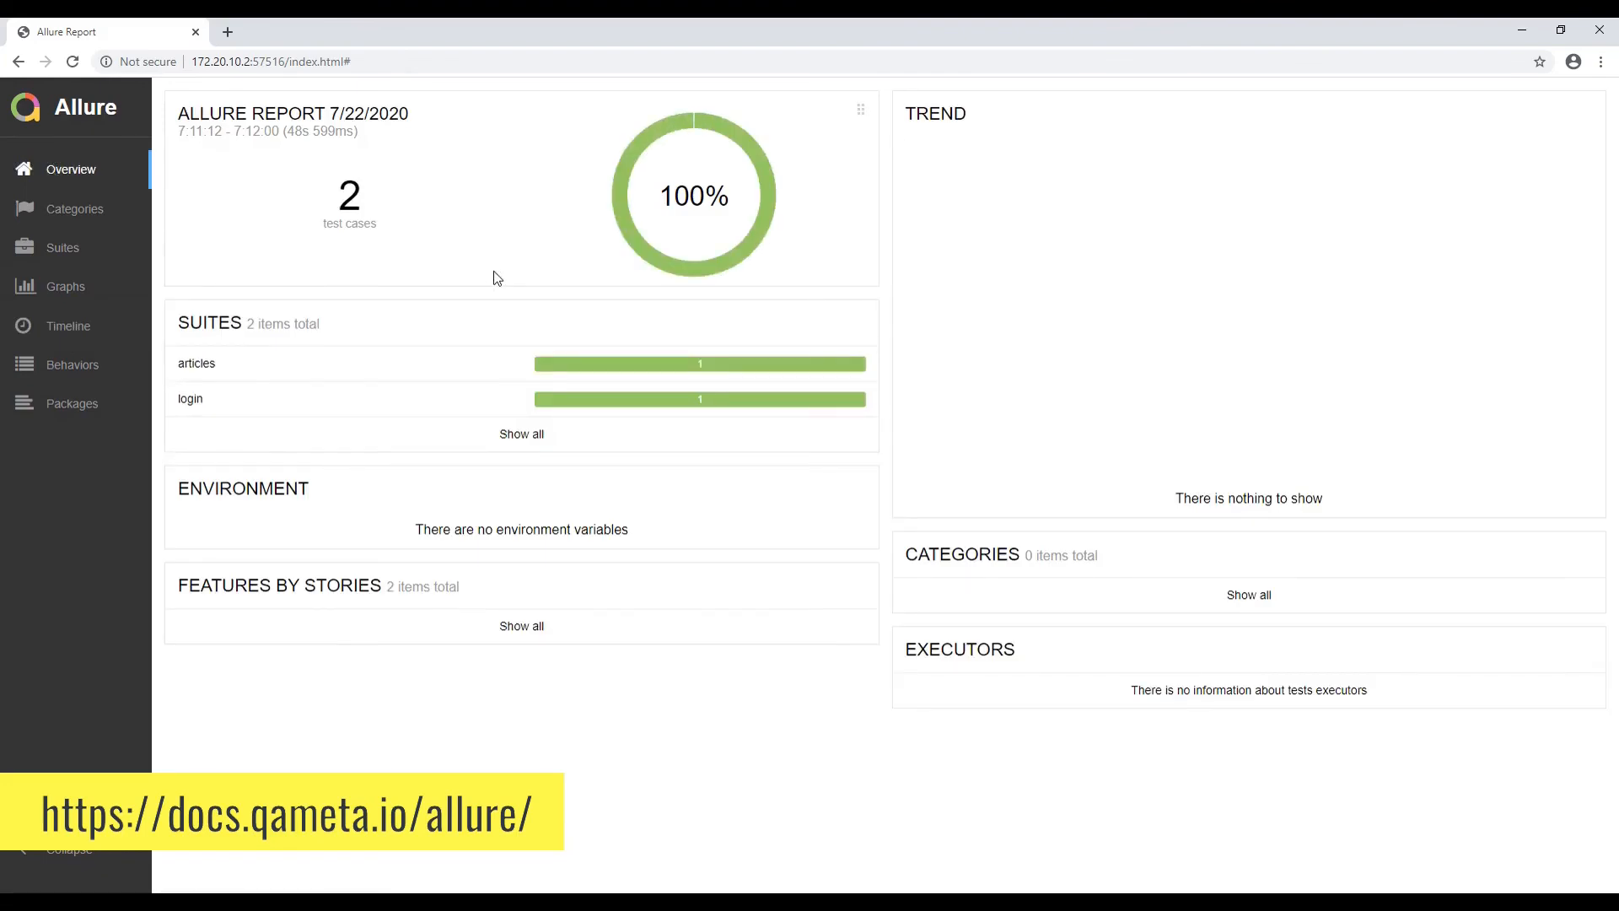